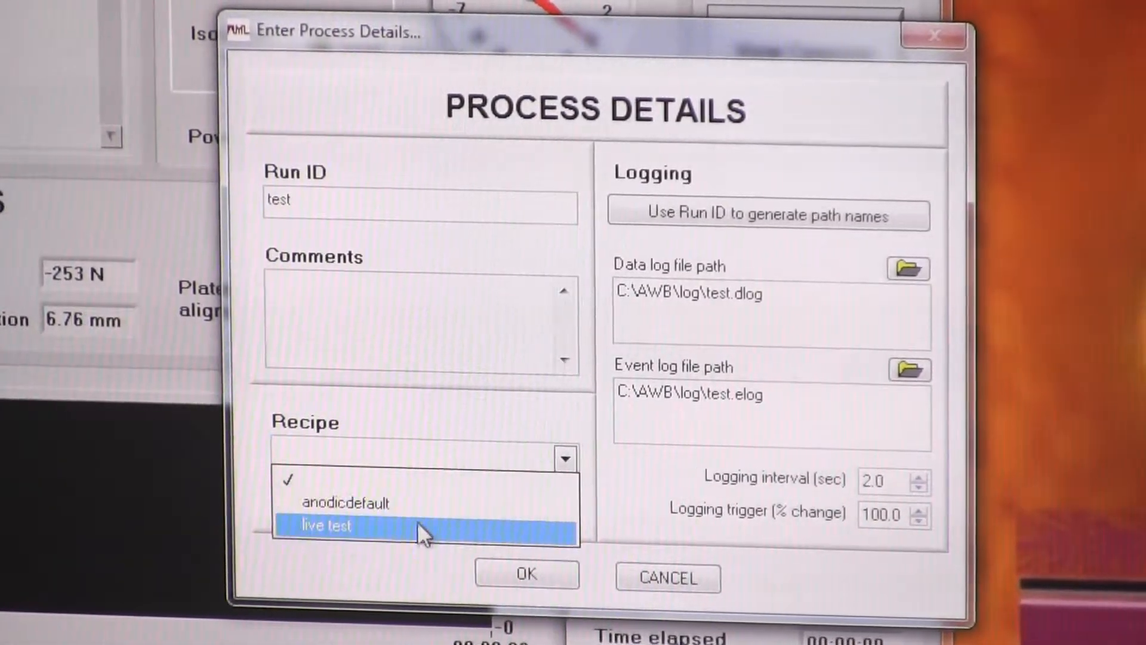
Pick anodicdefault as the recipe for run ID 'test'
left_click(349, 503)
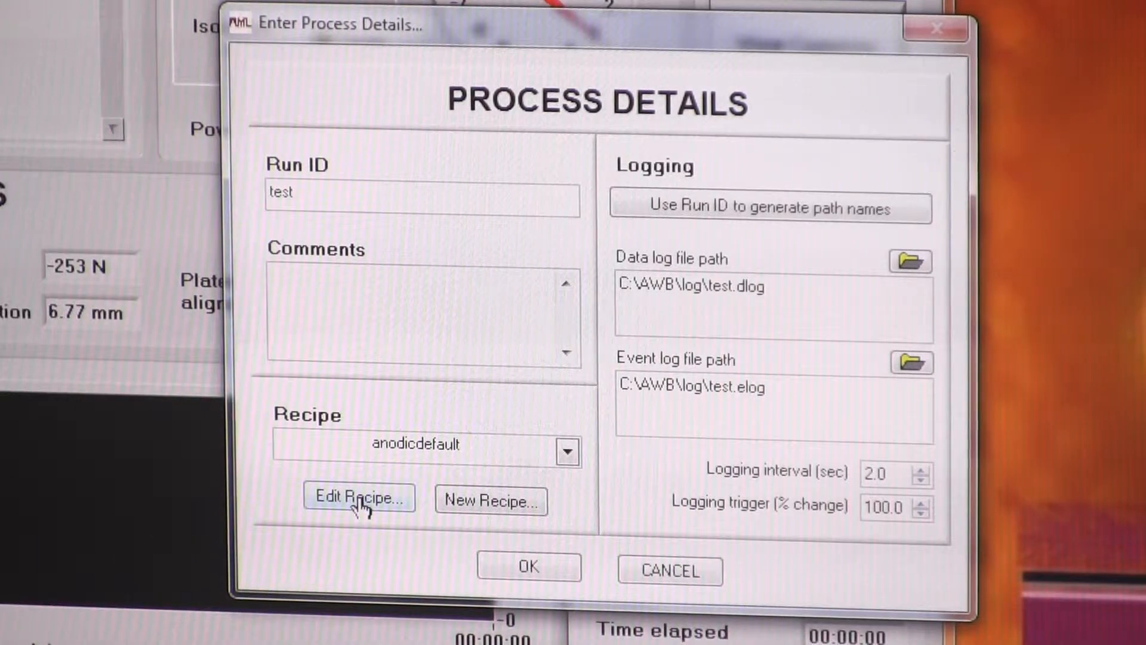
Enter the engineer password to edit the anodicdefault recipe
left_click(356, 499)
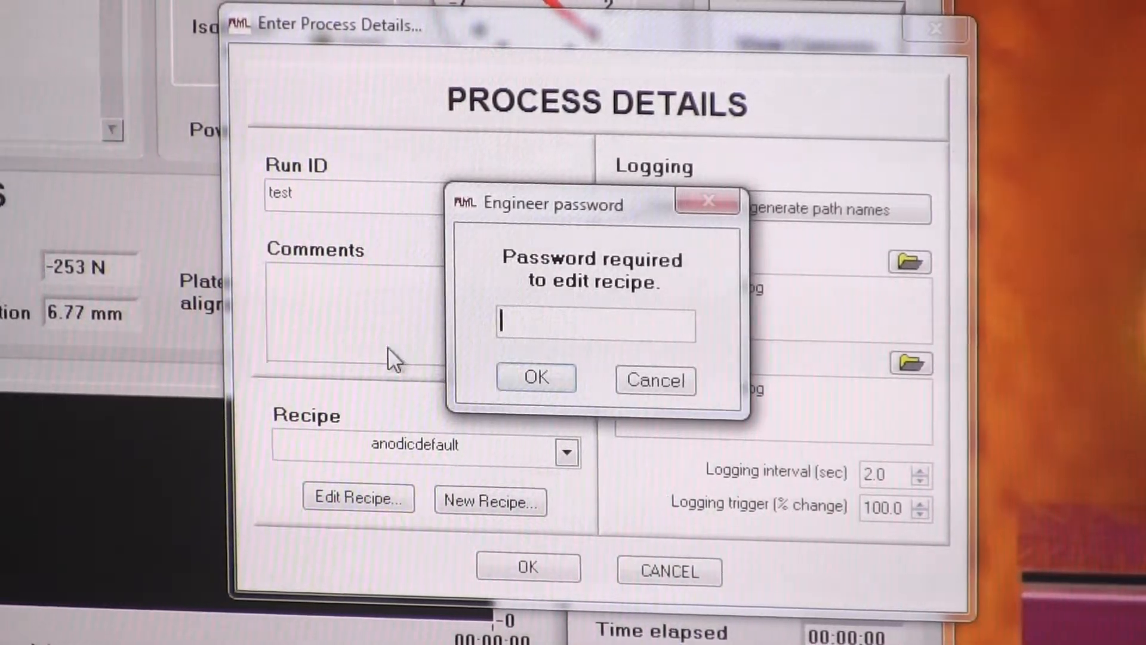
type("***")
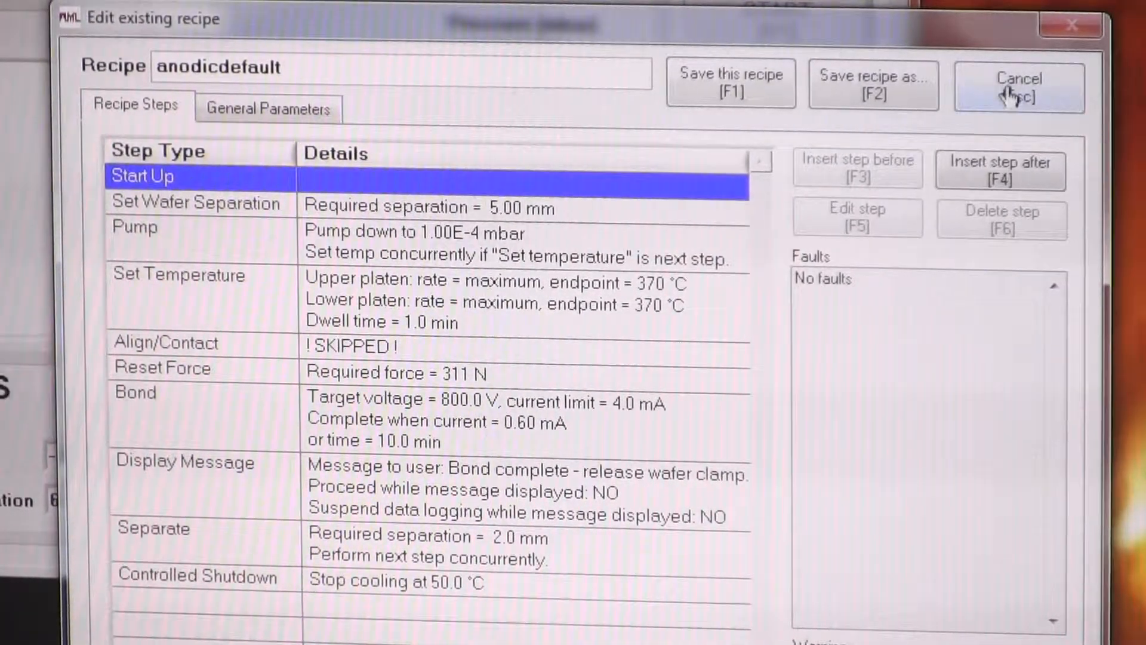
Discard anodicdefault, then create a new recipe named 'test' with the engineer password
left_click(1012, 86)
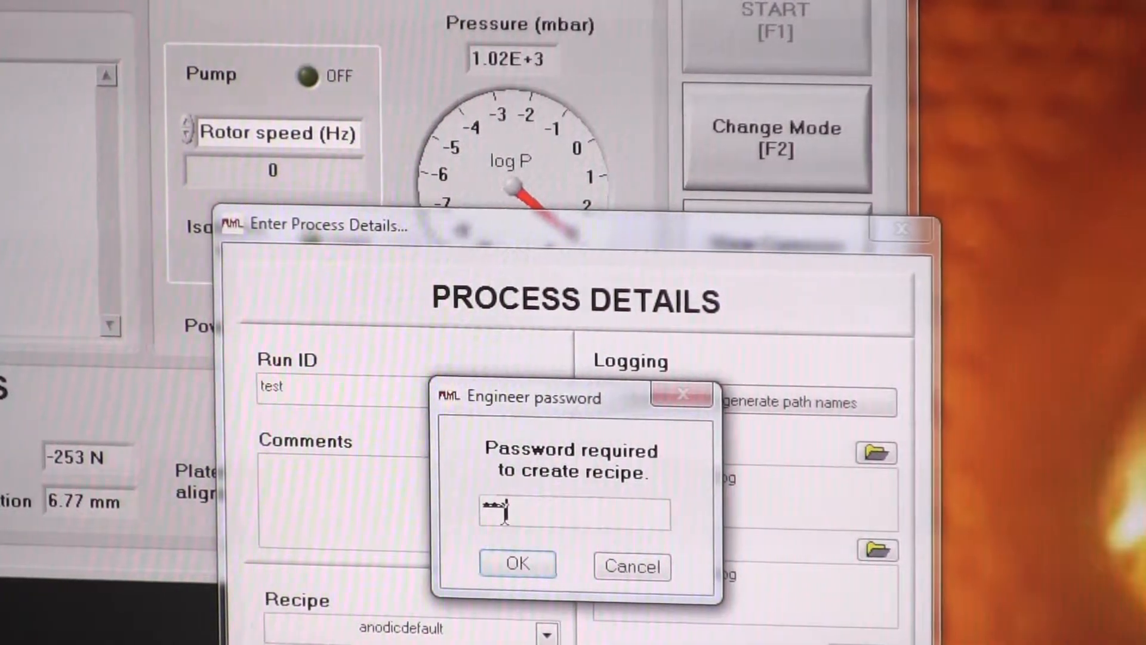
left_click(518, 564)
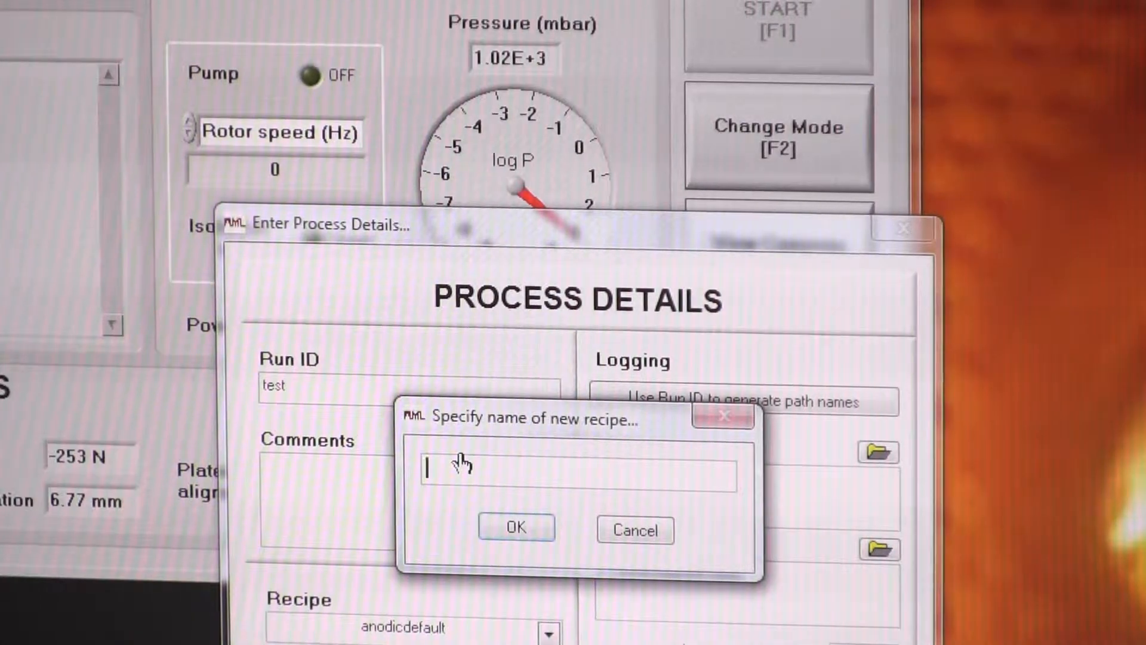
type("test")
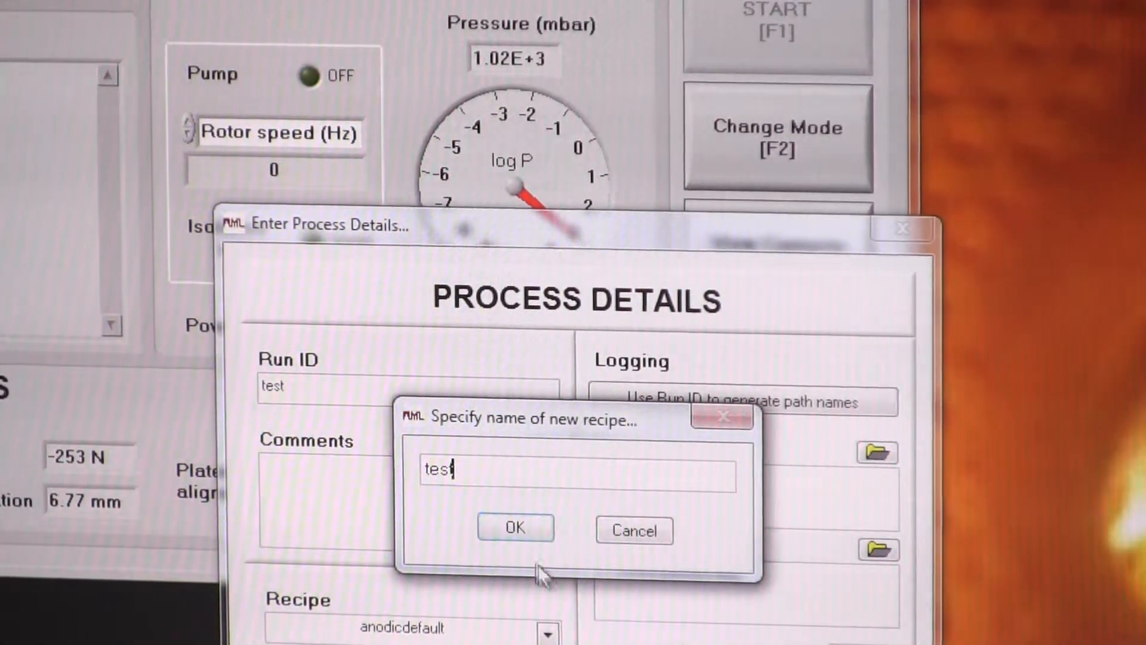
left_click(514, 528)
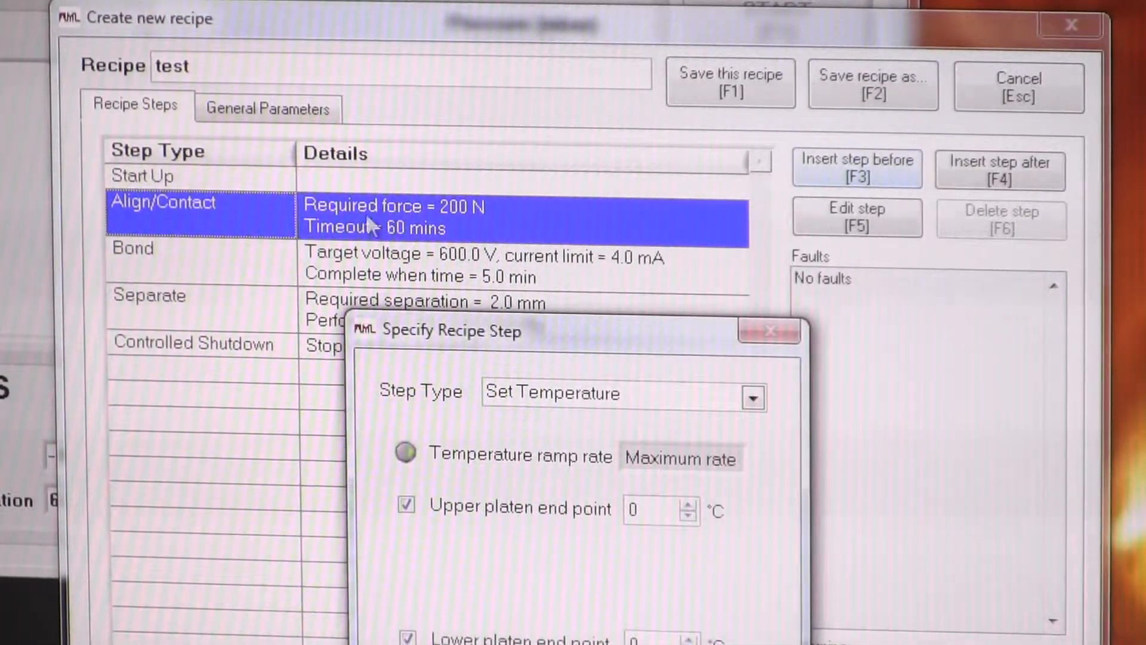
Make the step a Pump step with pump-down to operating pressure enabled
left_click(752, 397)
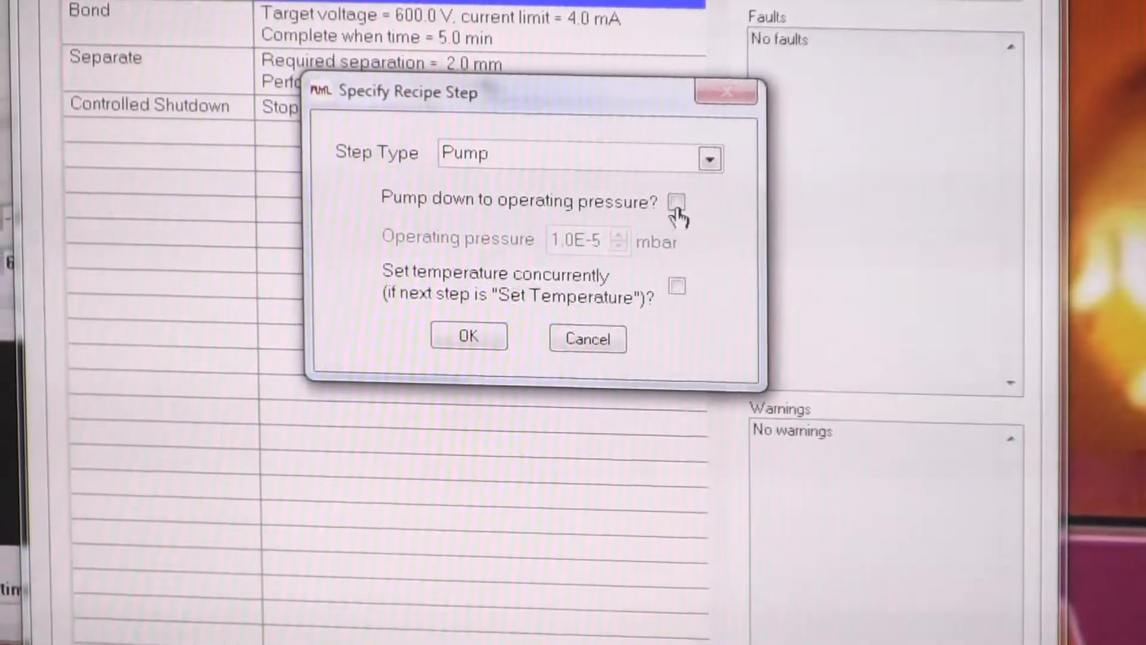
left_click(678, 200)
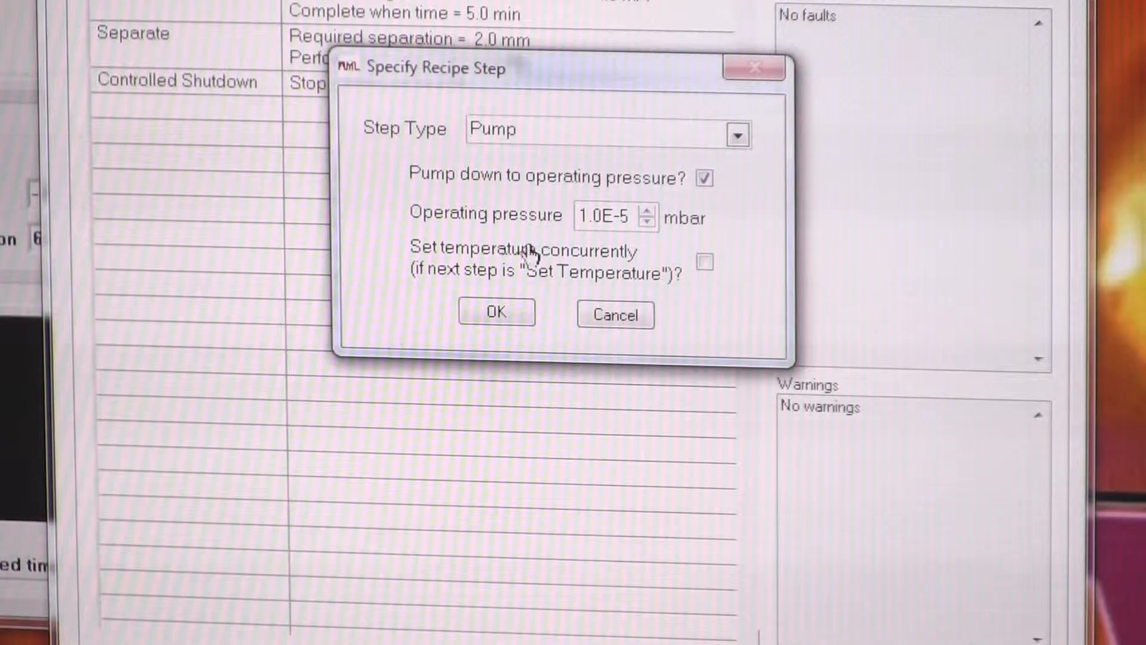
mouse_move(556, 283)
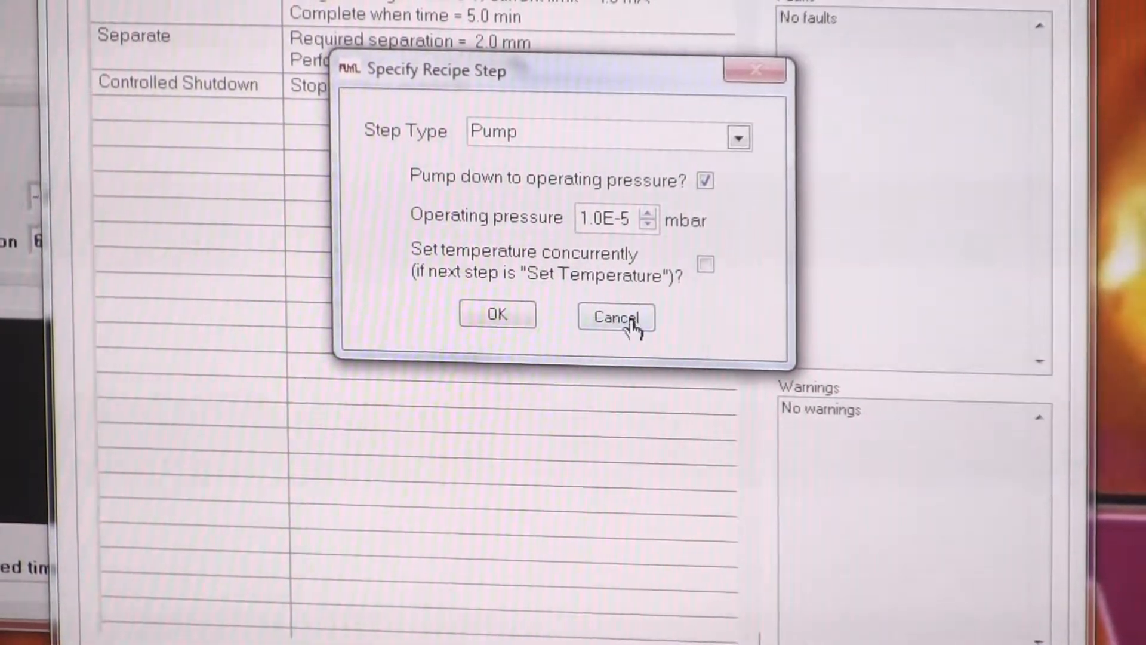
Set the Pump step's operating pressure to 5E-4 mbar and confirm it
left_click(738, 136)
type("5")
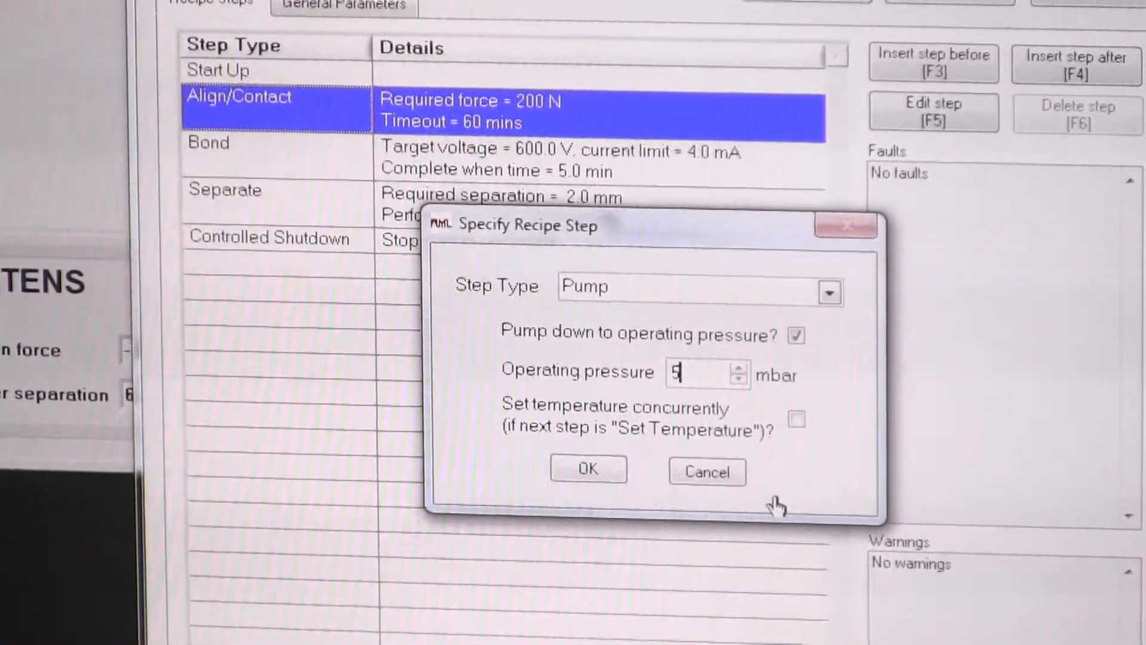
type("E-4")
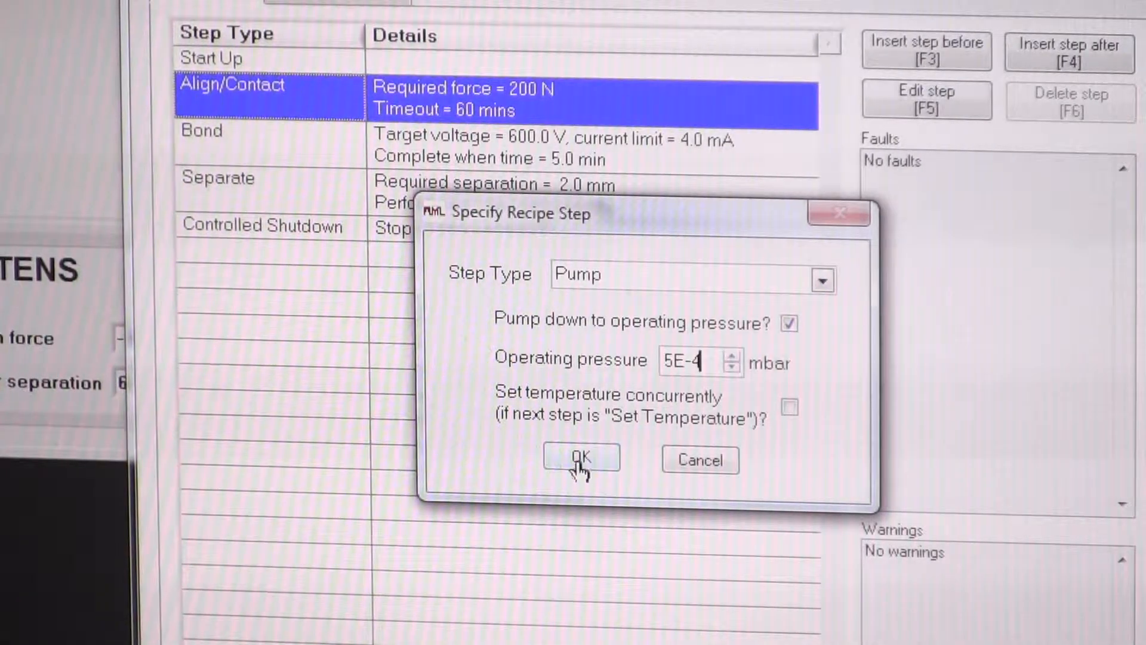
left_click(580, 459)
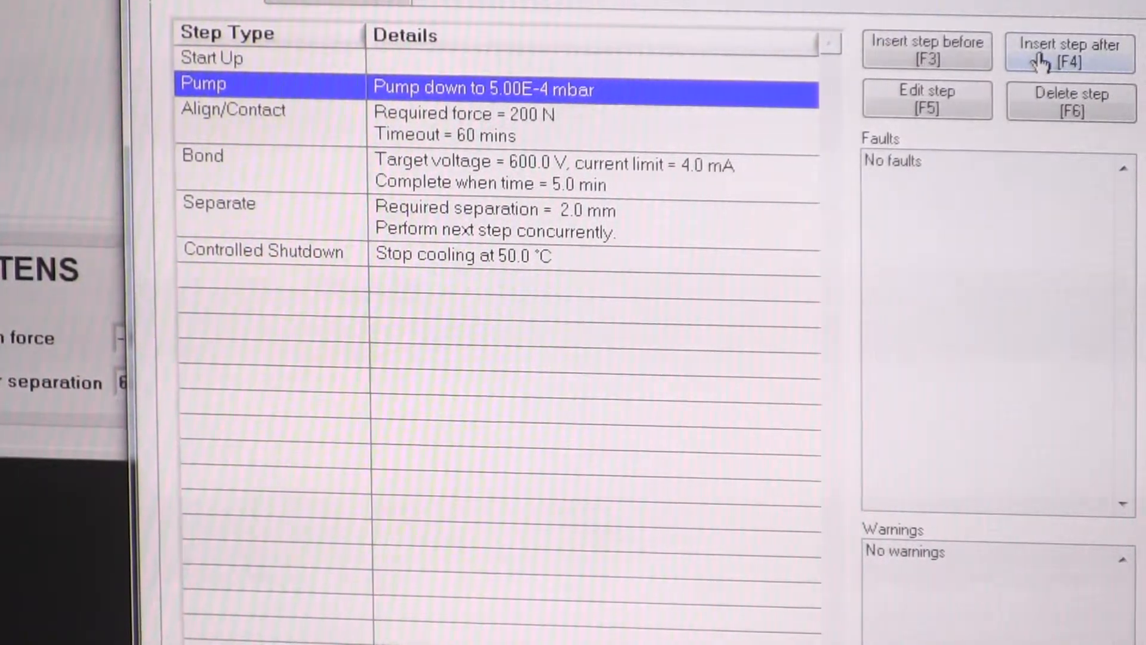
Insert a Set Pressure step at 1.00E+0 mbar with a 10-minute timeout after Pump
left_click(1069, 47)
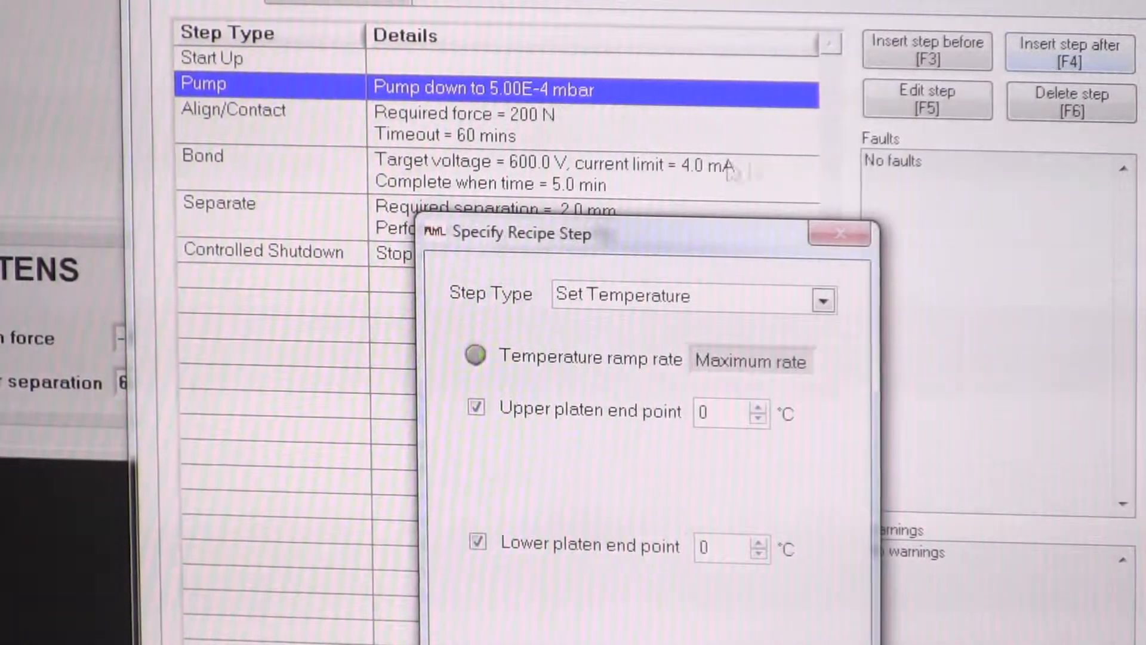
left_click(824, 300)
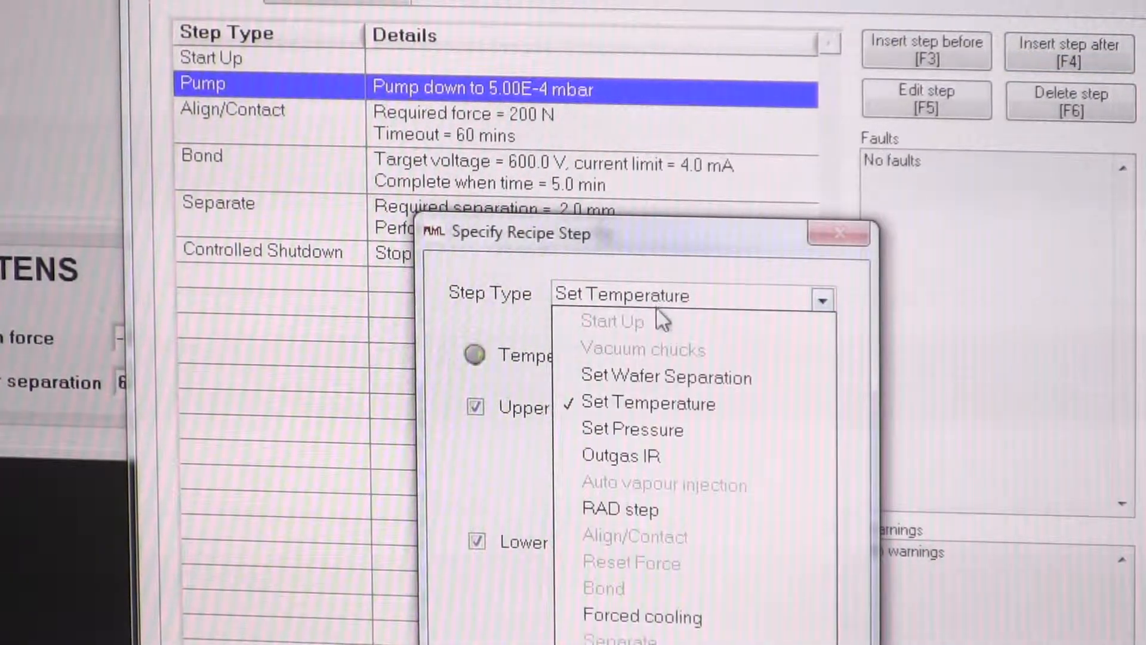
mouse_move(613, 463)
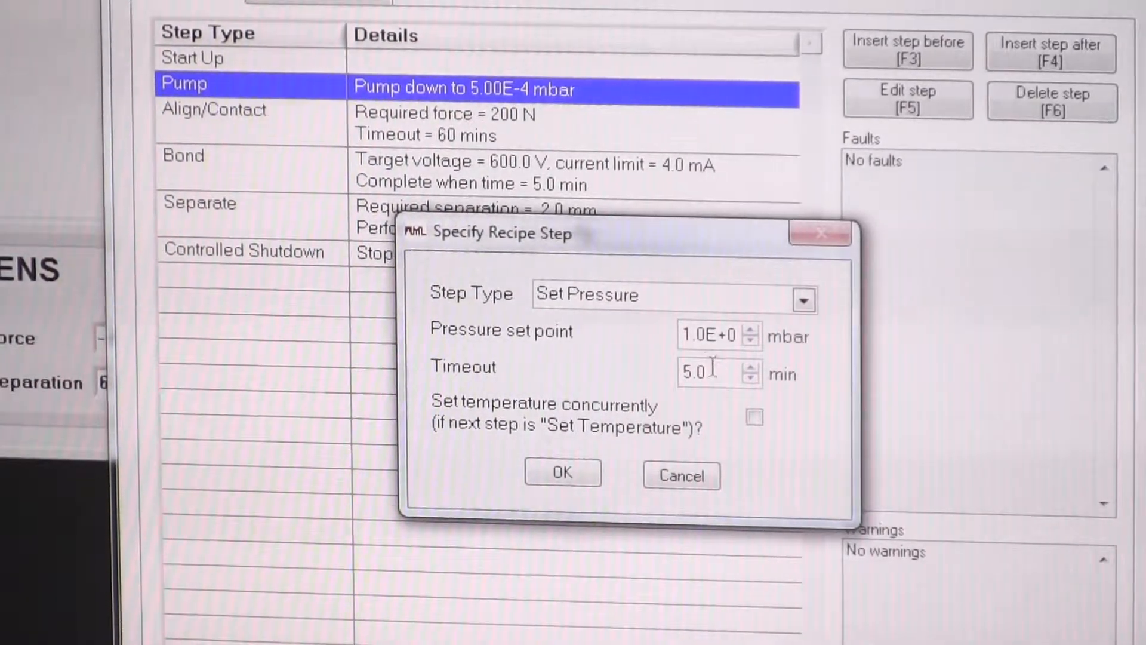
triple_click(704, 373)
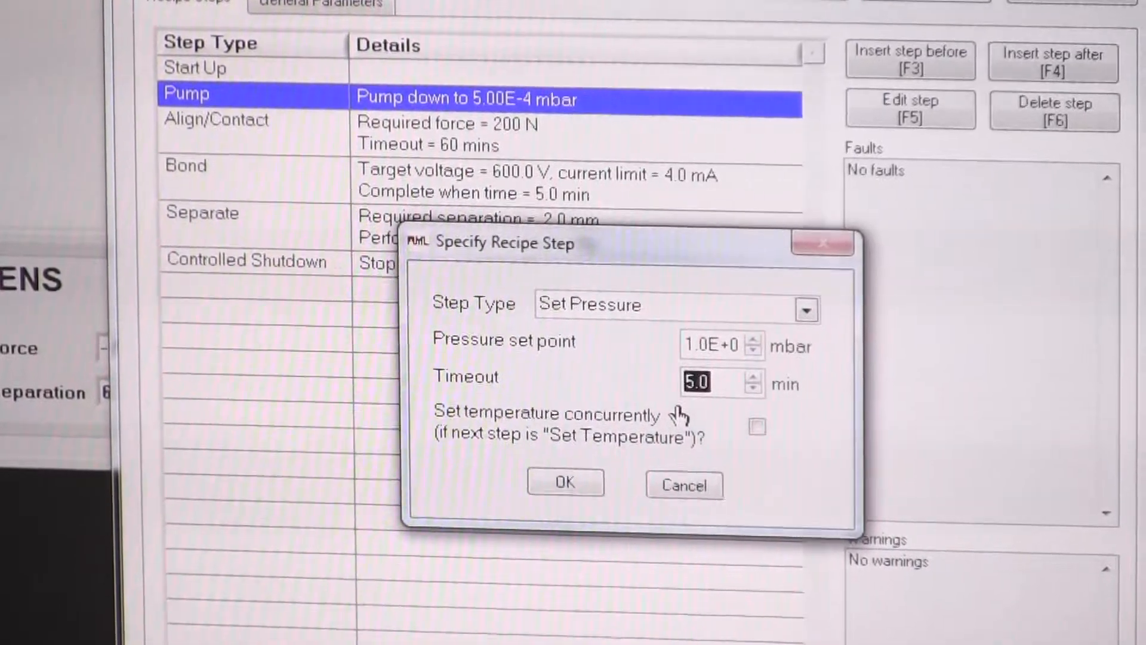
type("10")
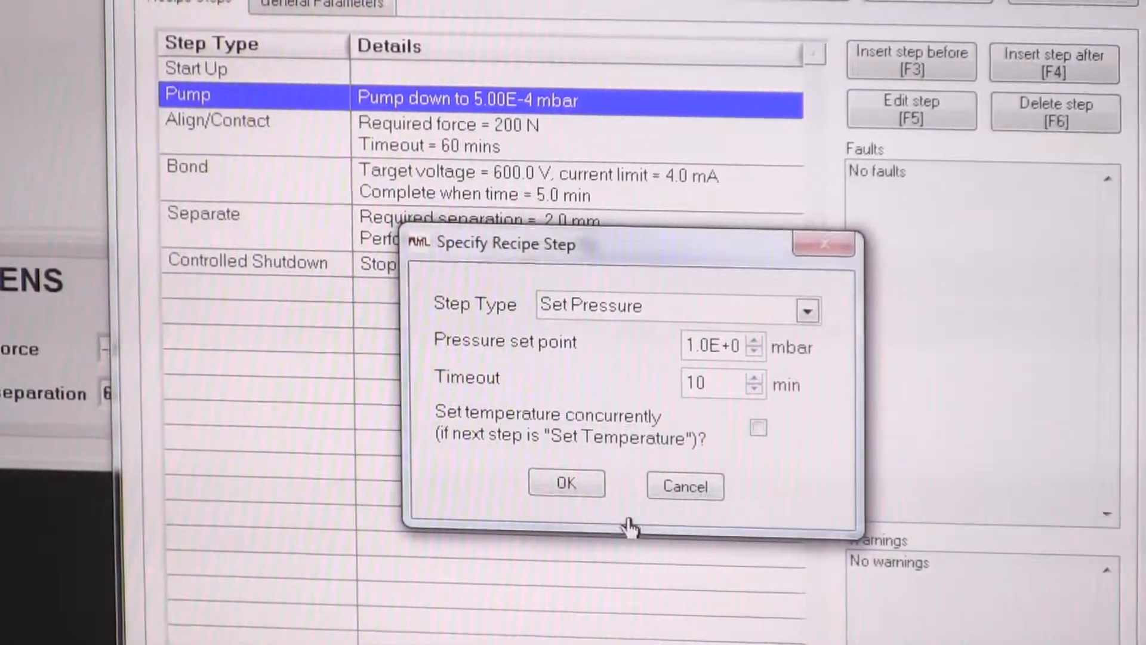
left_click(566, 484)
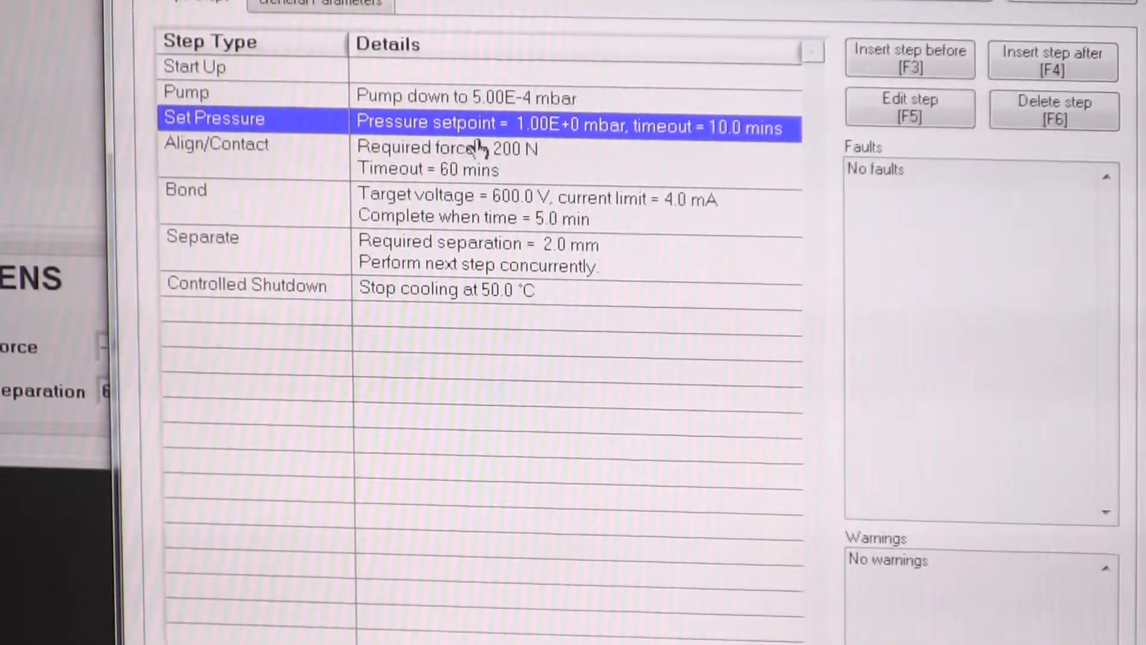
Insert a RAD step at 500 V, 100 mA with a 10-minute timeout after Set Pressure
left_click(910, 108)
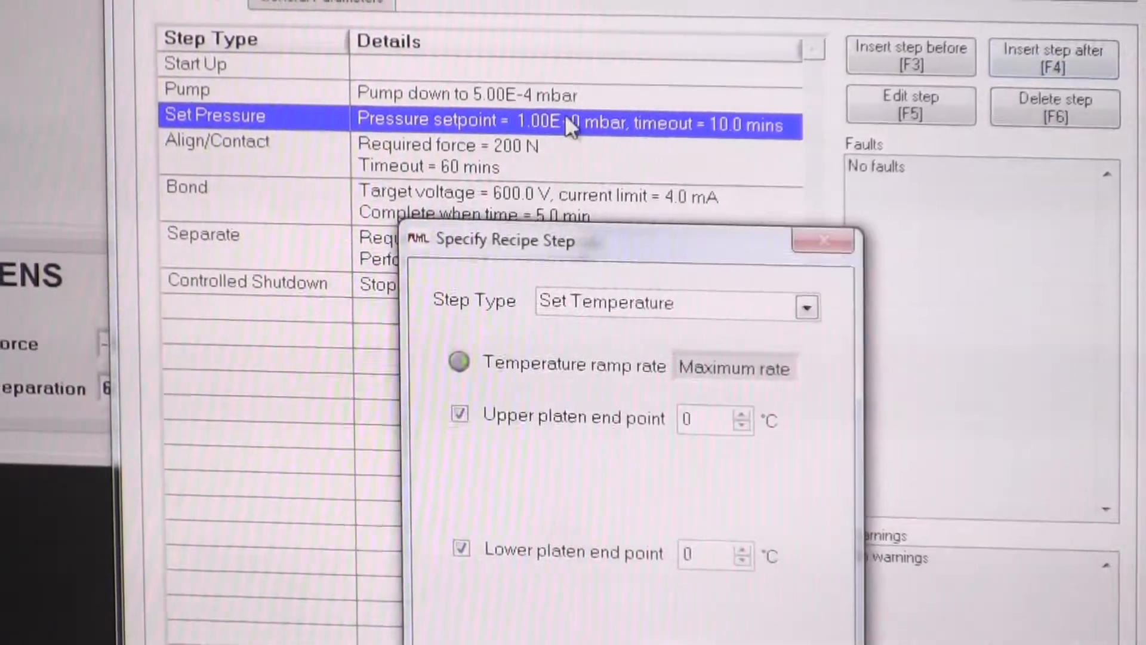
left_click(805, 305)
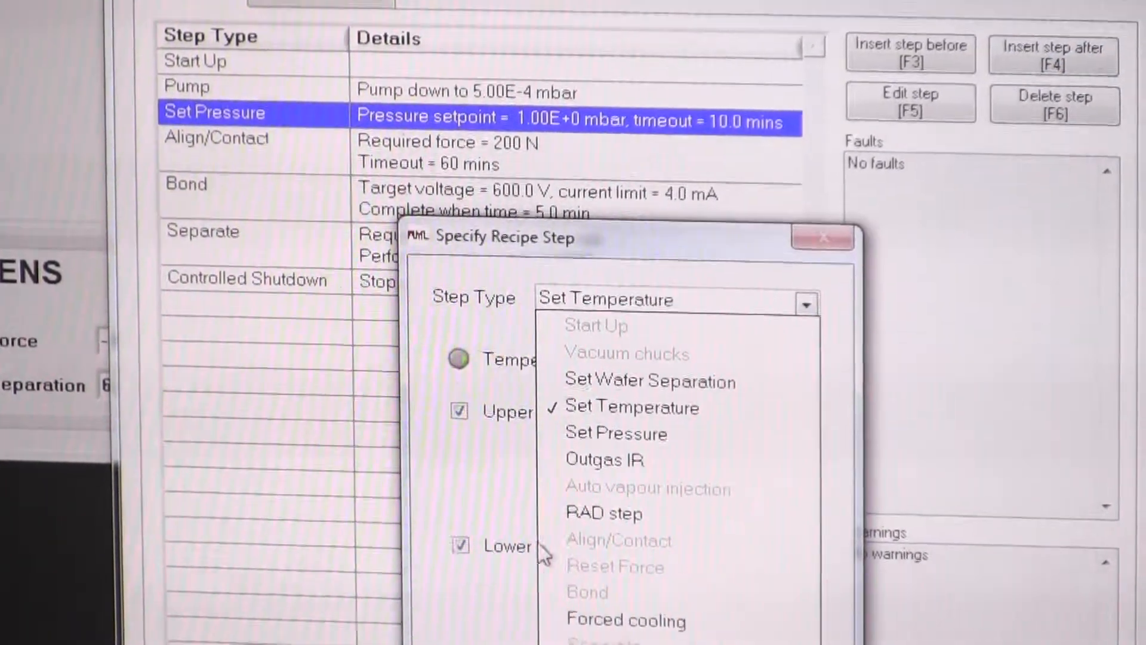
left_click(604, 513)
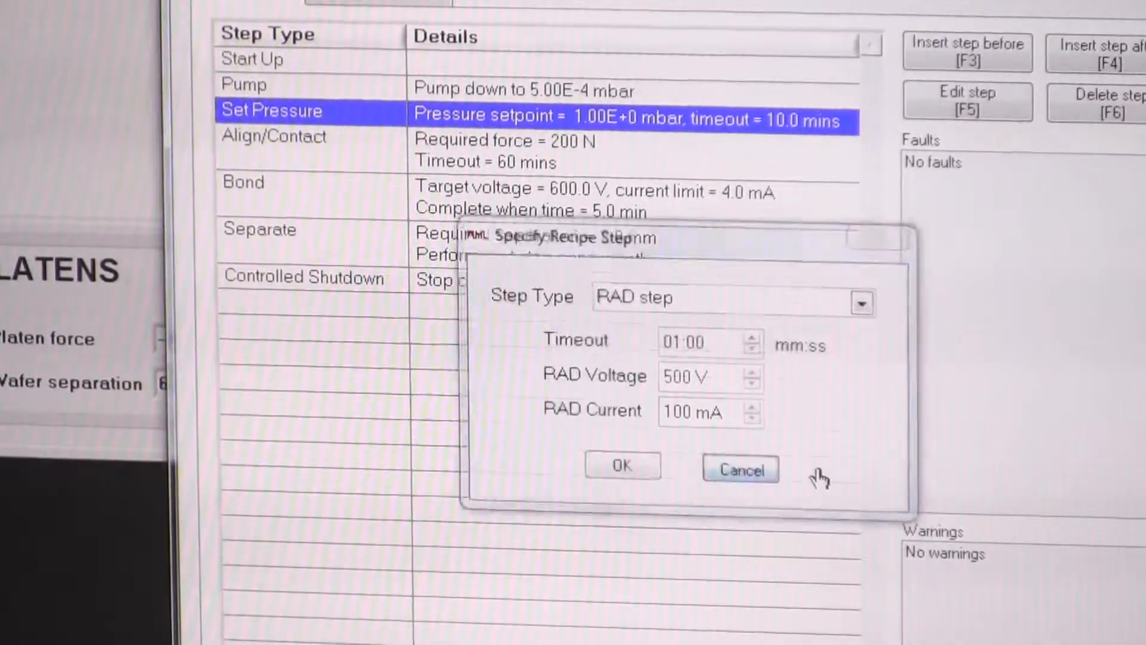
left_click(742, 469)
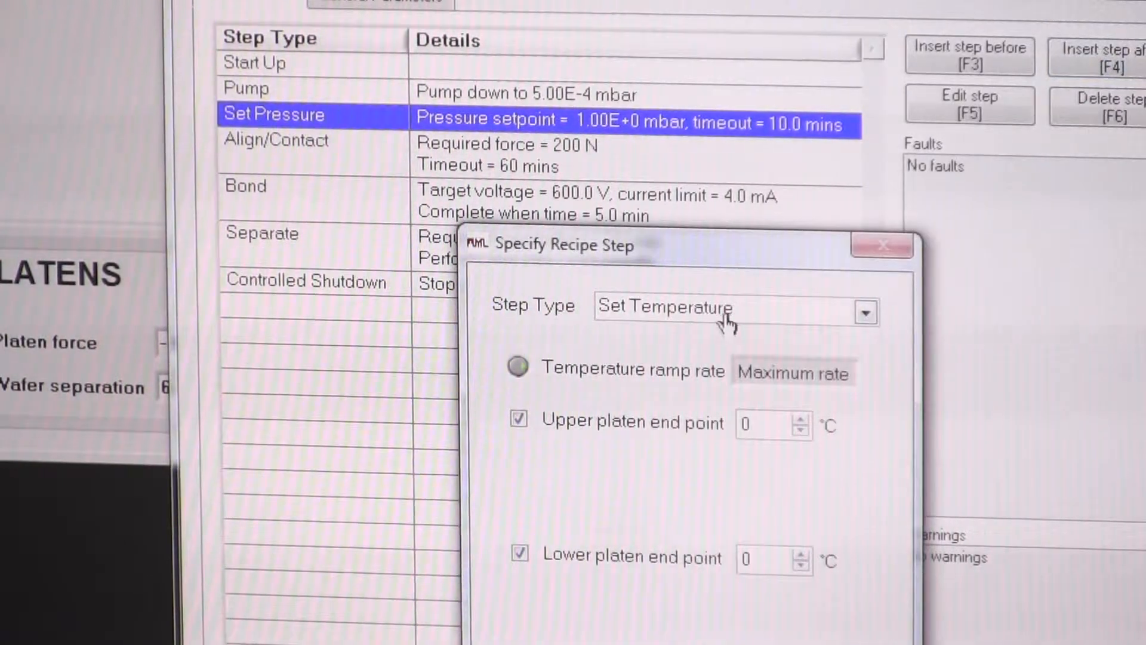
left_click(866, 313)
type("1")
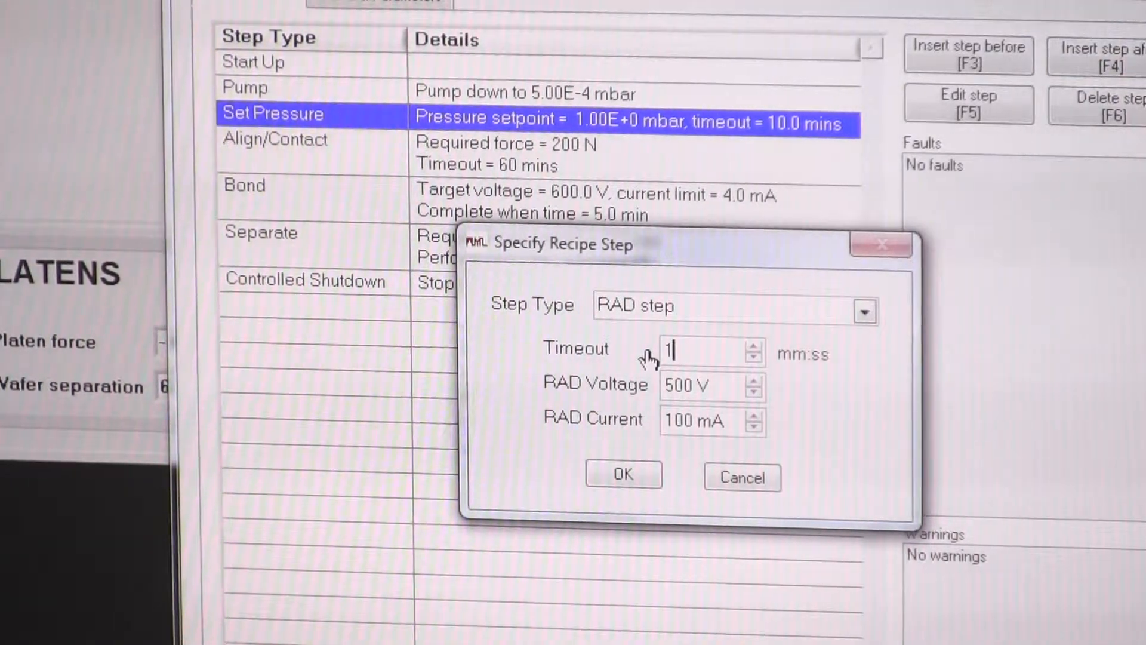
type("0")
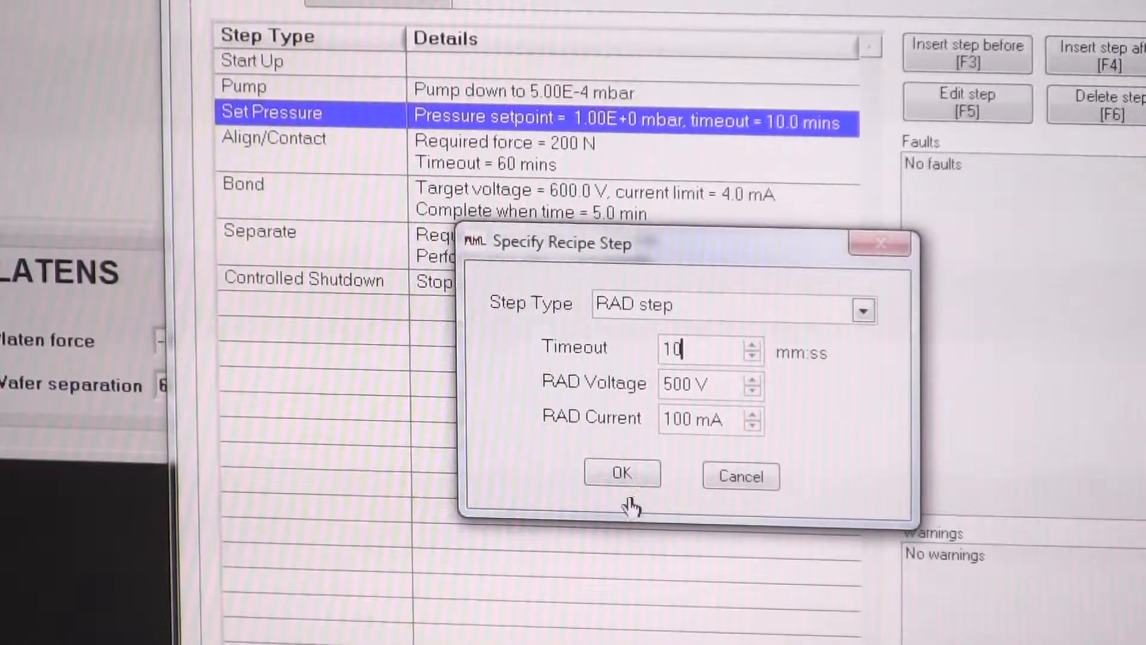
left_click(621, 473)
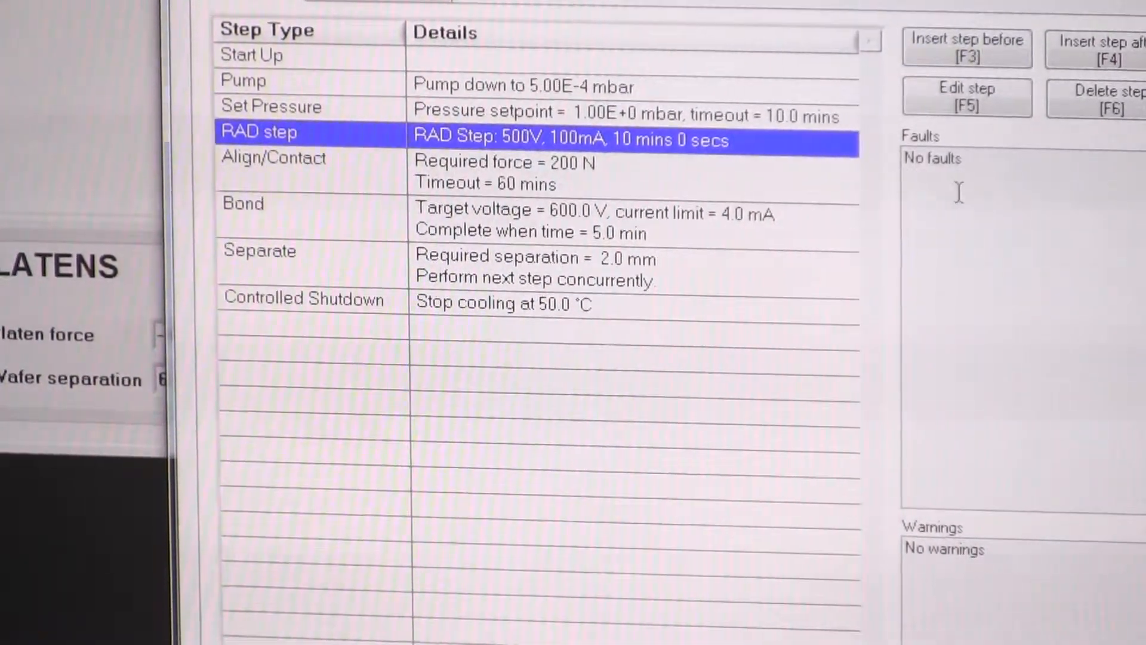
Insert a Set Wafer Separation step of 28 mm before the RAD step
left_click(967, 98)
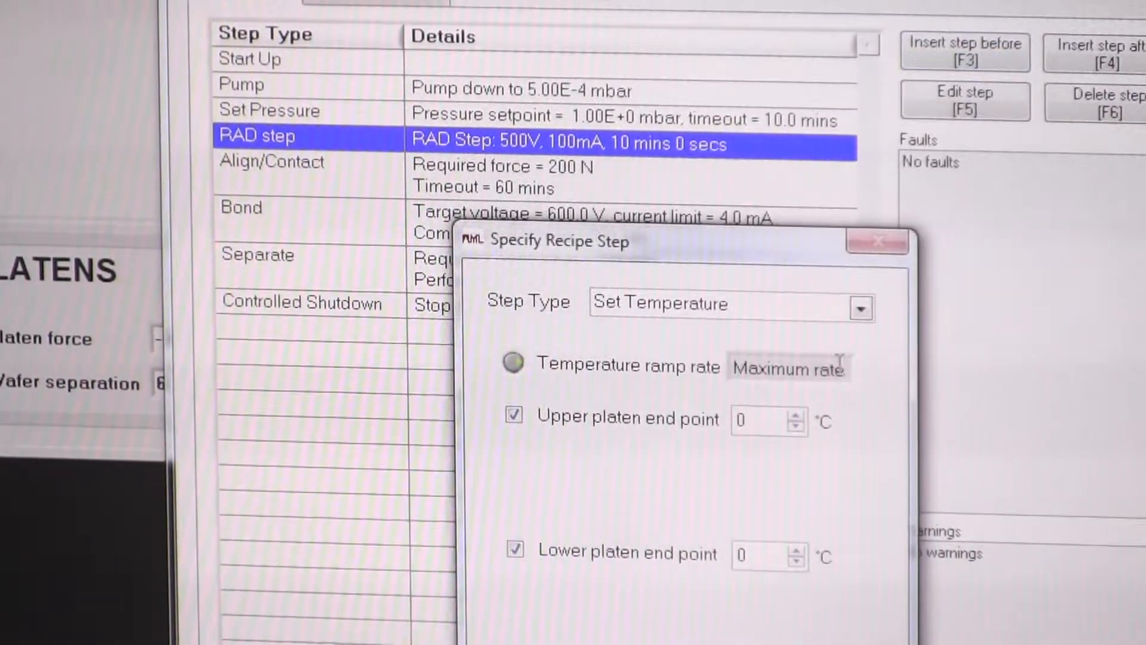
left_click(862, 308)
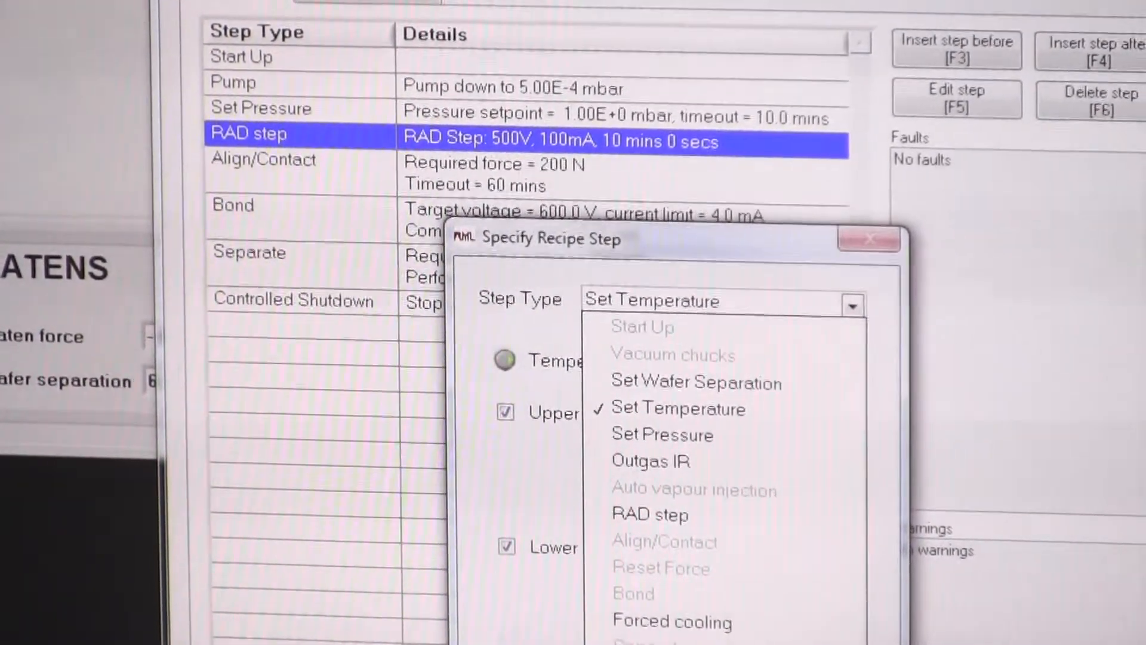
mouse_move(700, 390)
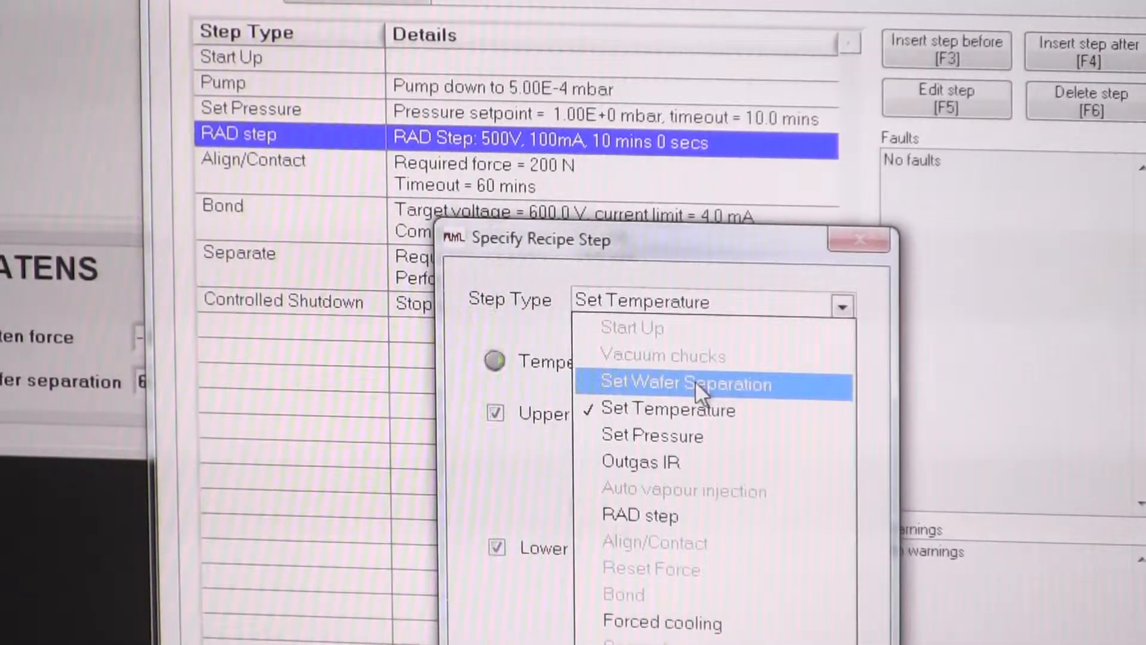
left_click(686, 383)
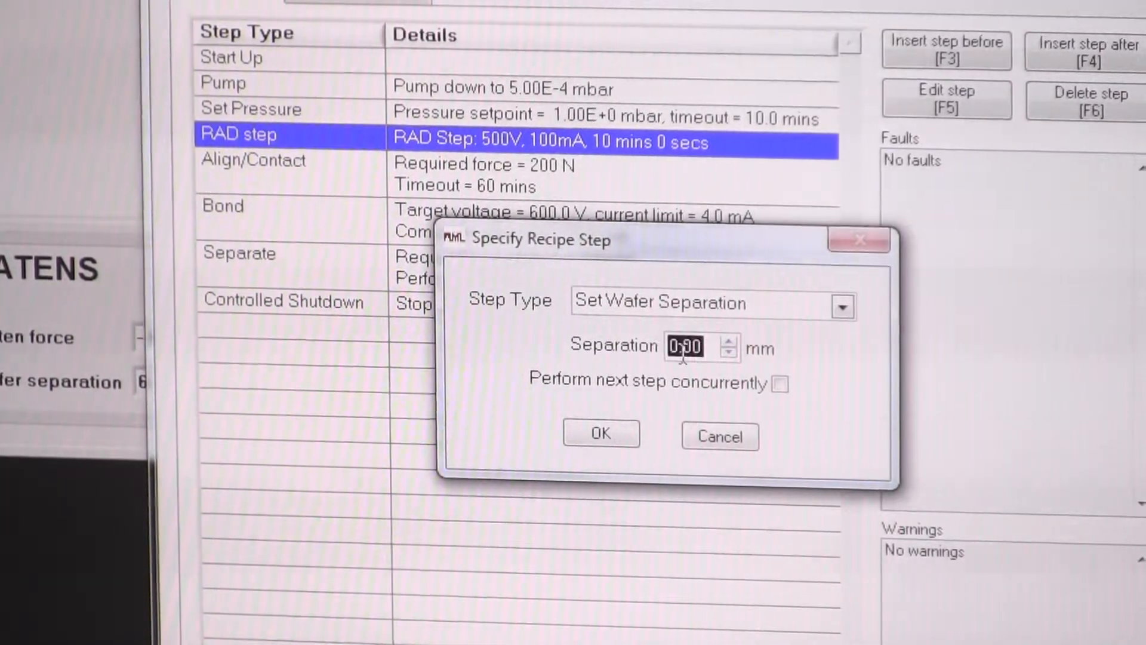
type("2")
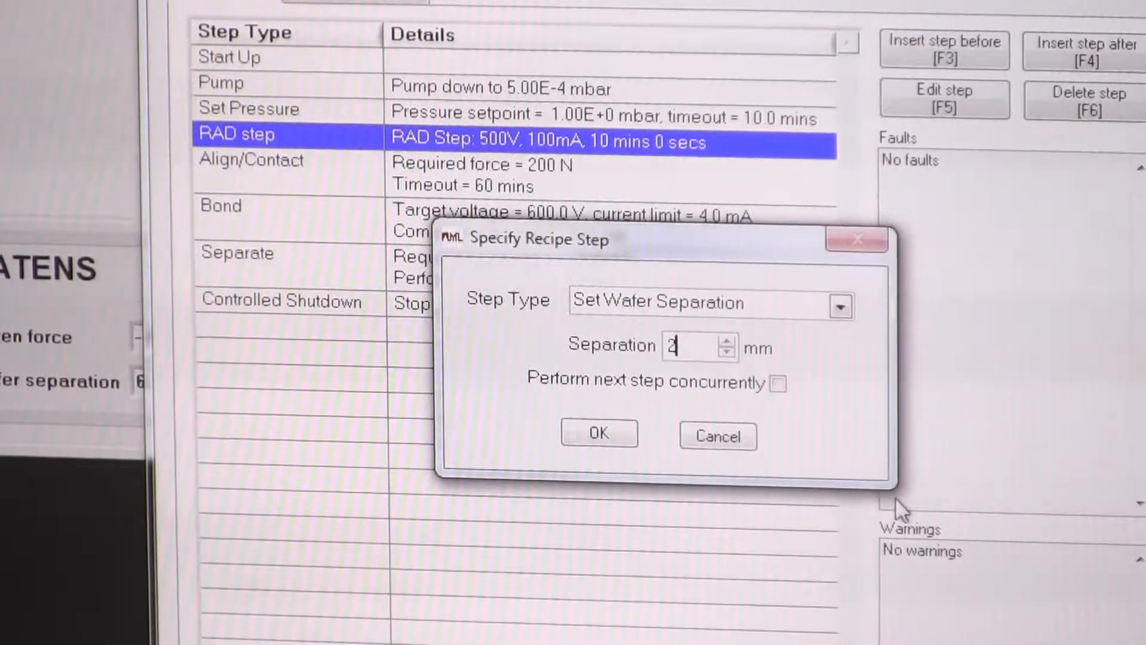
type("8")
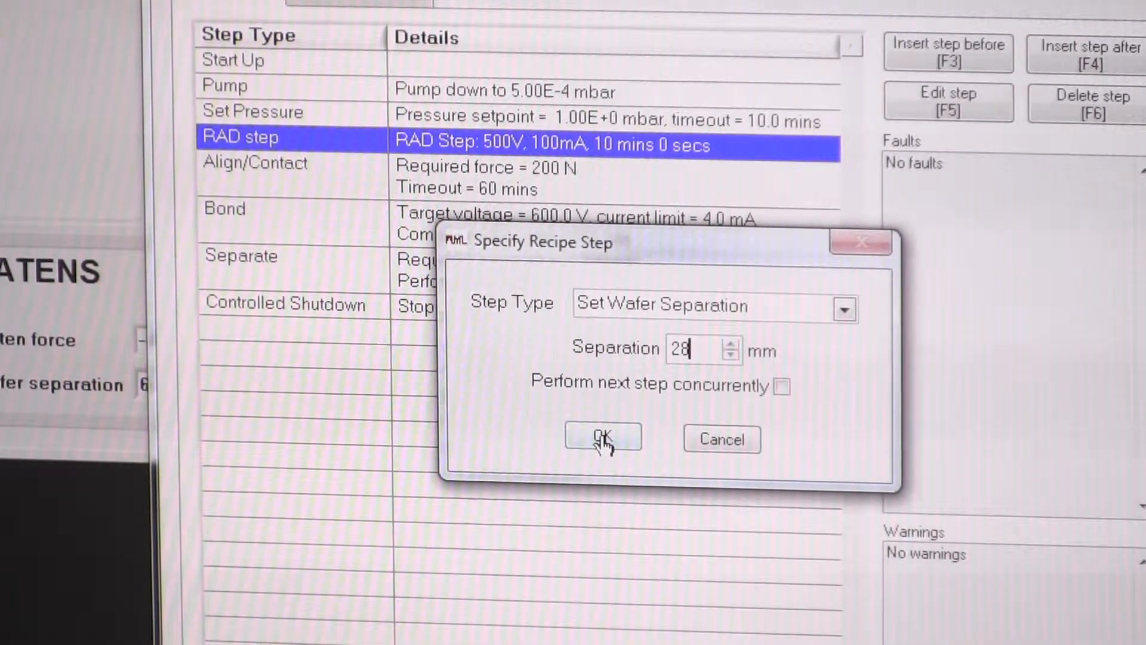
left_click(600, 438)
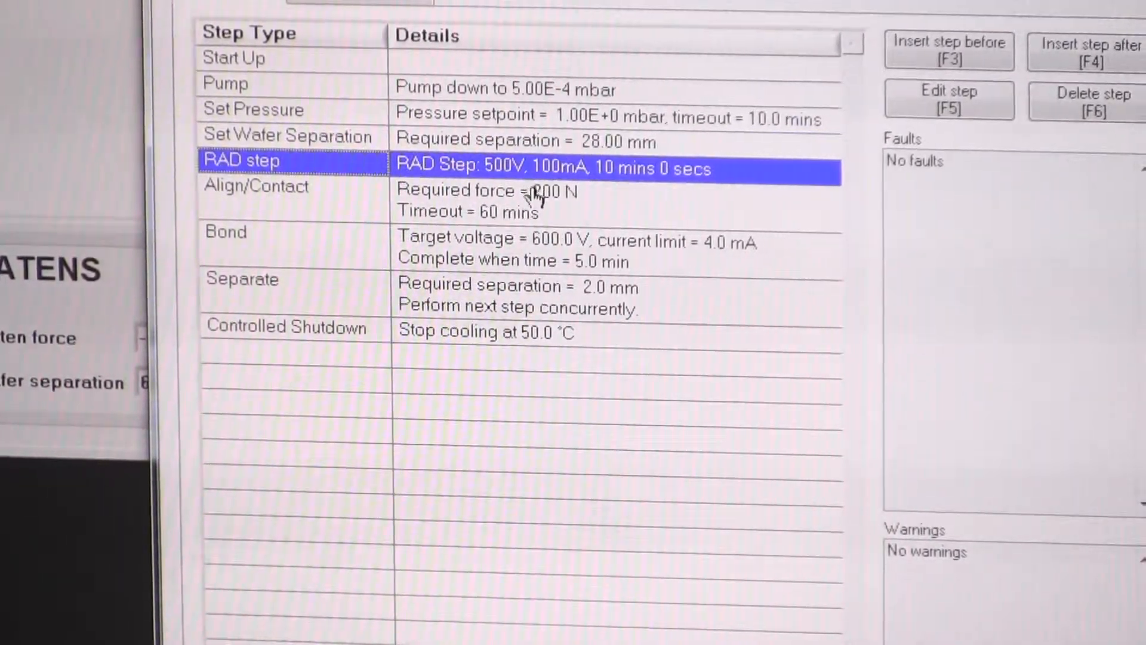
left_click(255, 191)
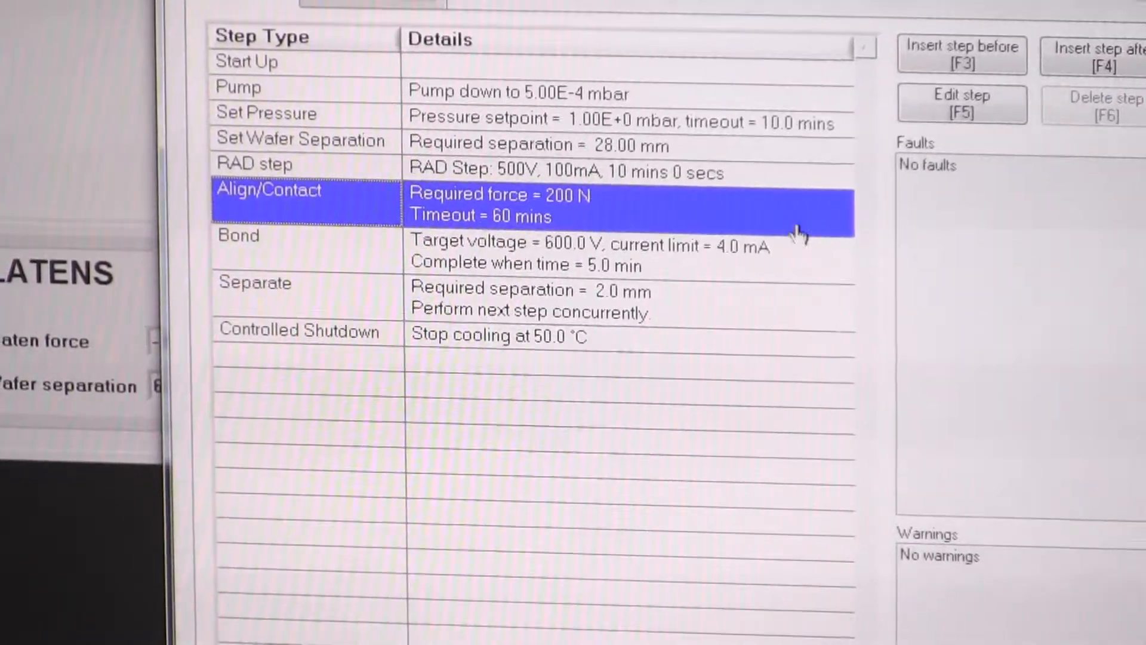
left_click(963, 105)
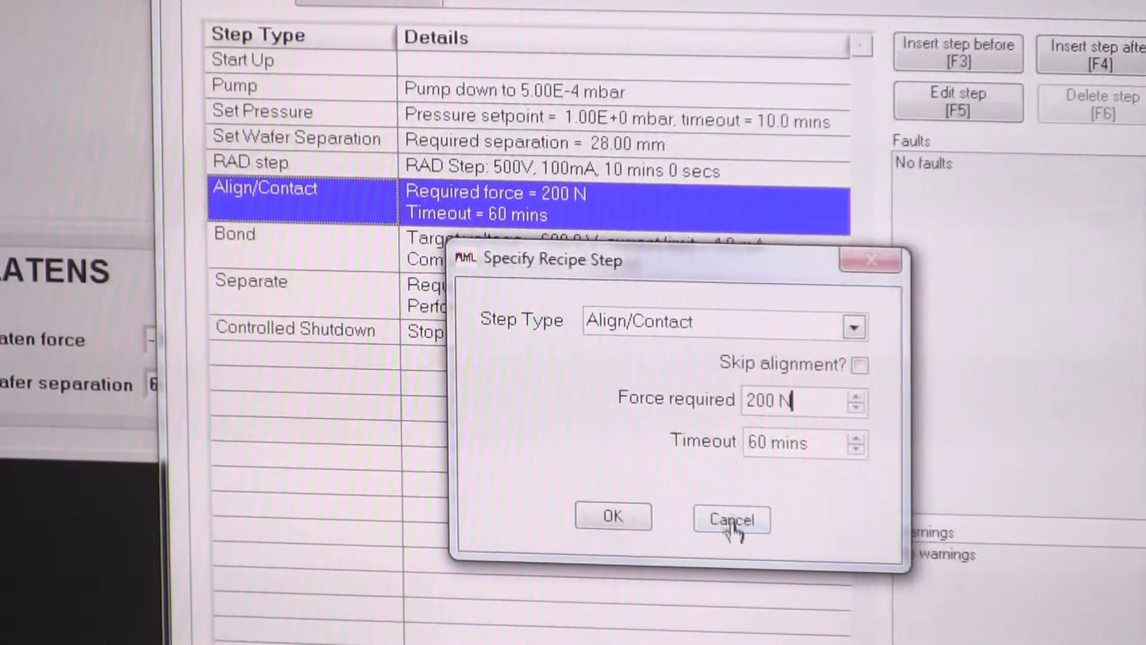
left_click(731, 519)
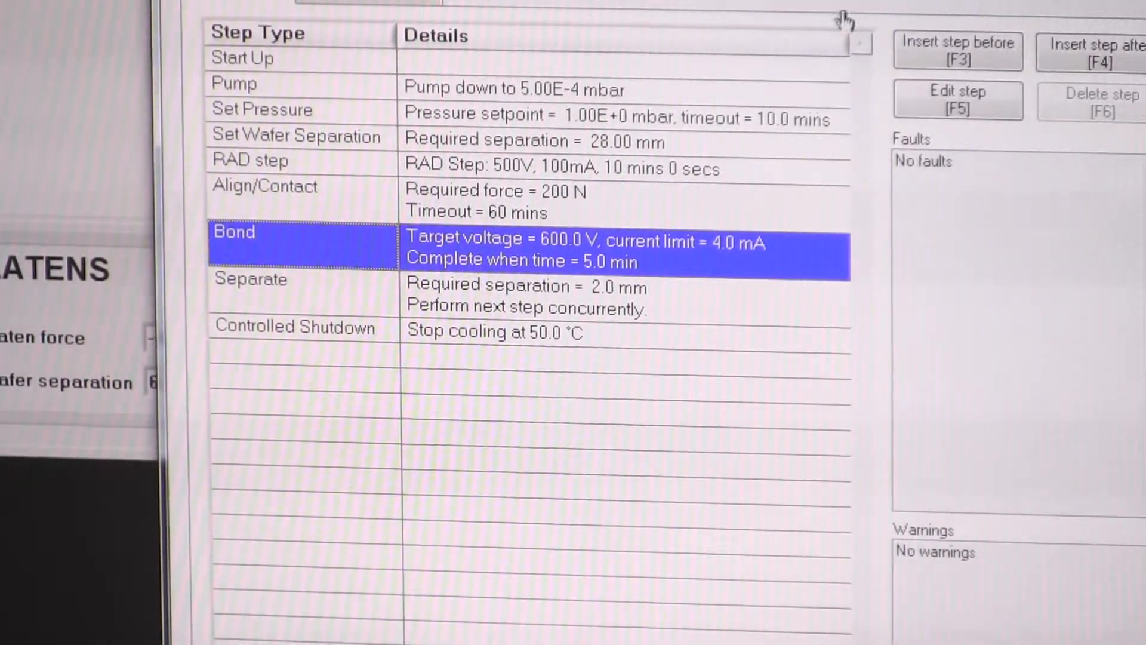
Toggle the Bond step's current-based and time-based bonding-complete checkboxes
left_click(957, 101)
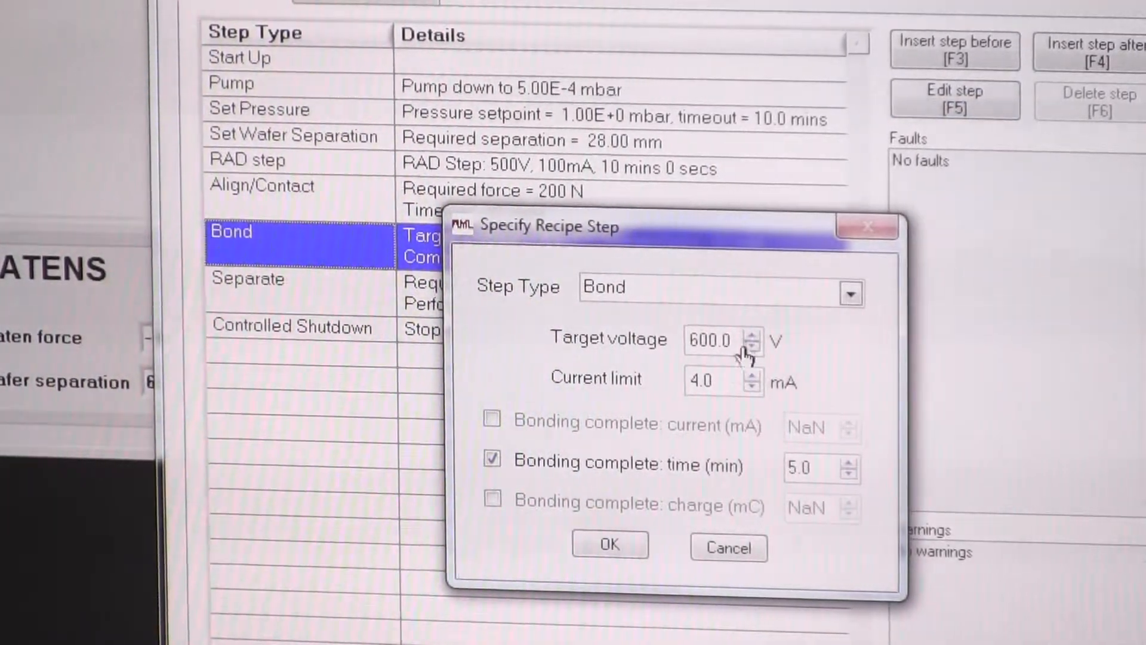
mouse_move(731, 418)
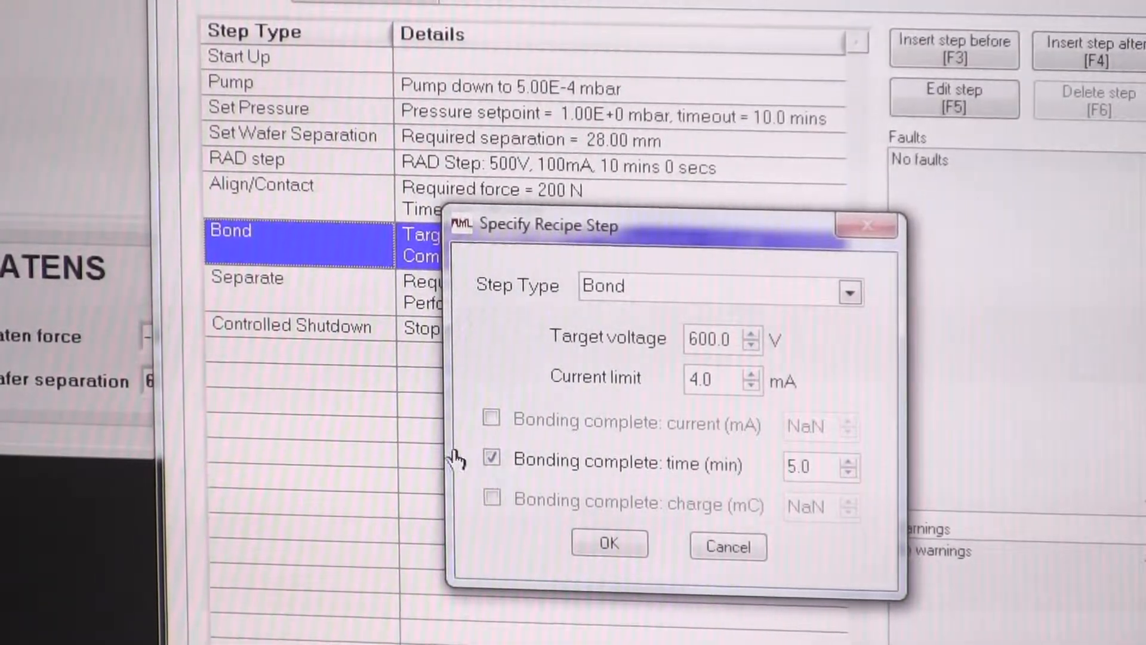
left_click(491, 420)
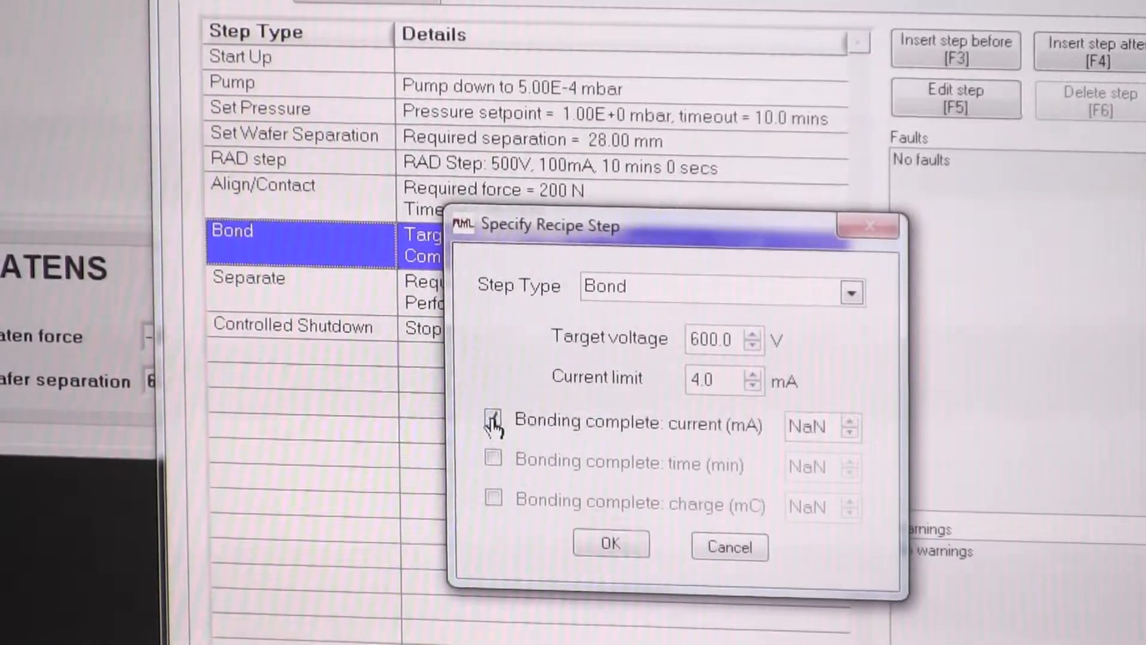
left_click(852, 294)
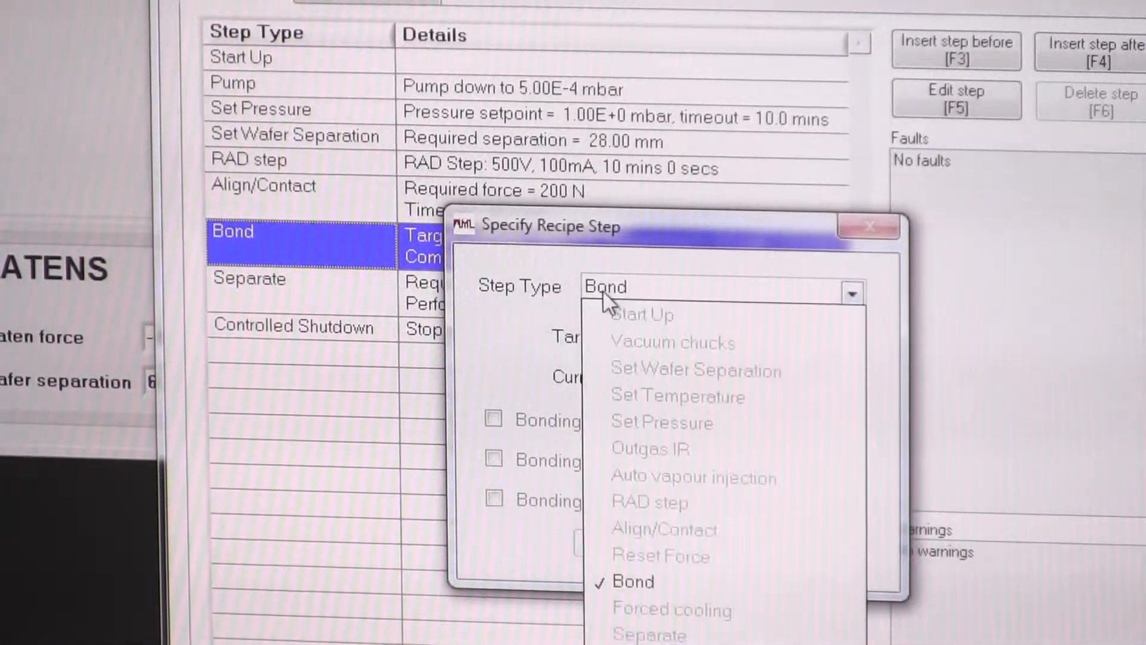
left_click(631, 585)
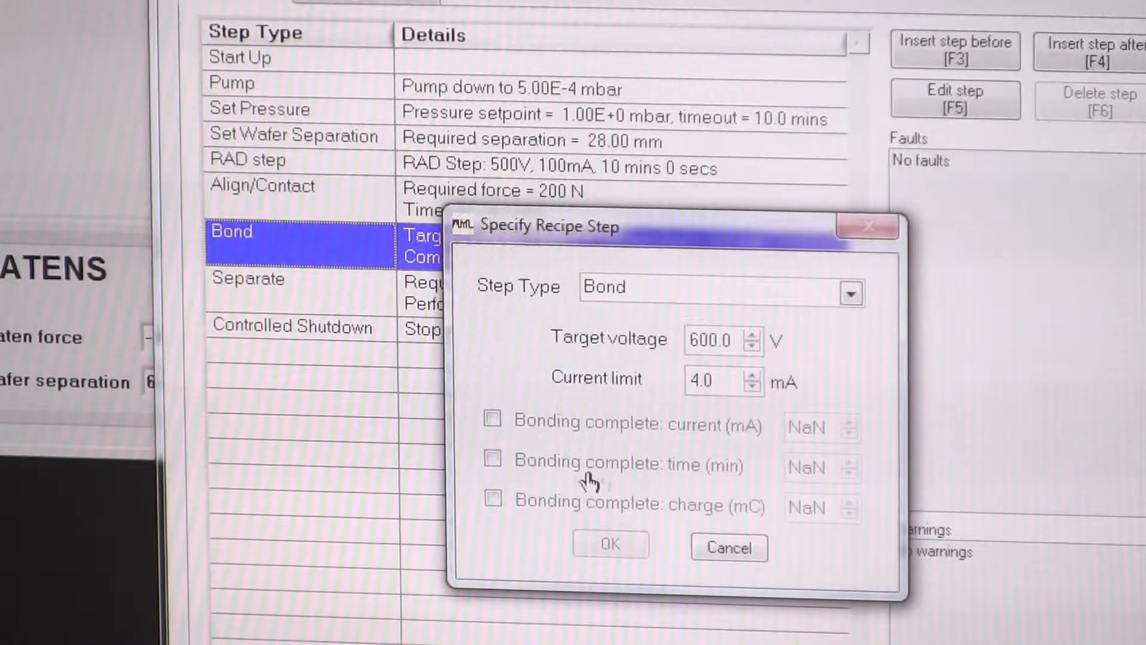
left_click(492, 462)
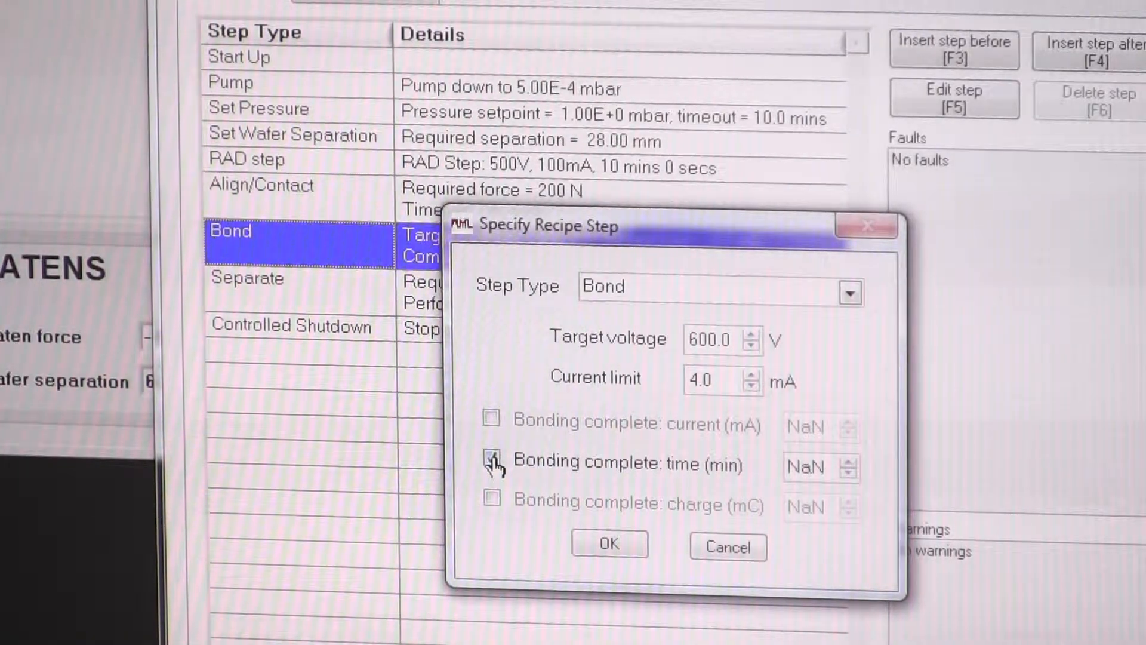
left_click(491, 419)
type("0.4")
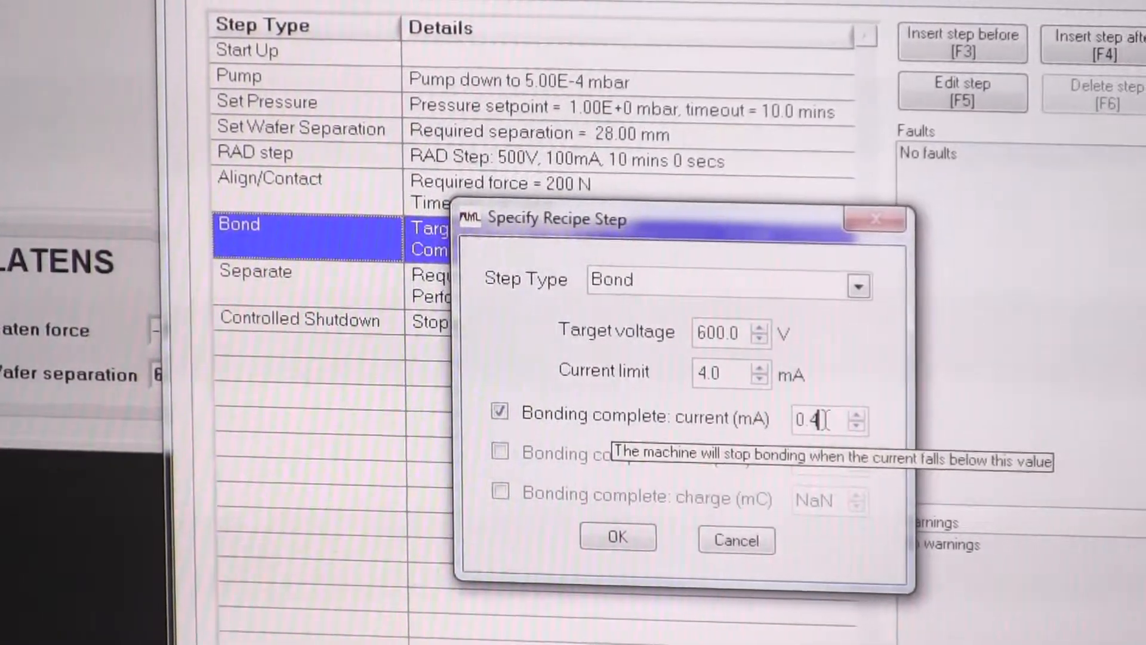
Commit the 0.4 mA end current, try time and total-charge completion, then cancel the edit
left_click(618, 537)
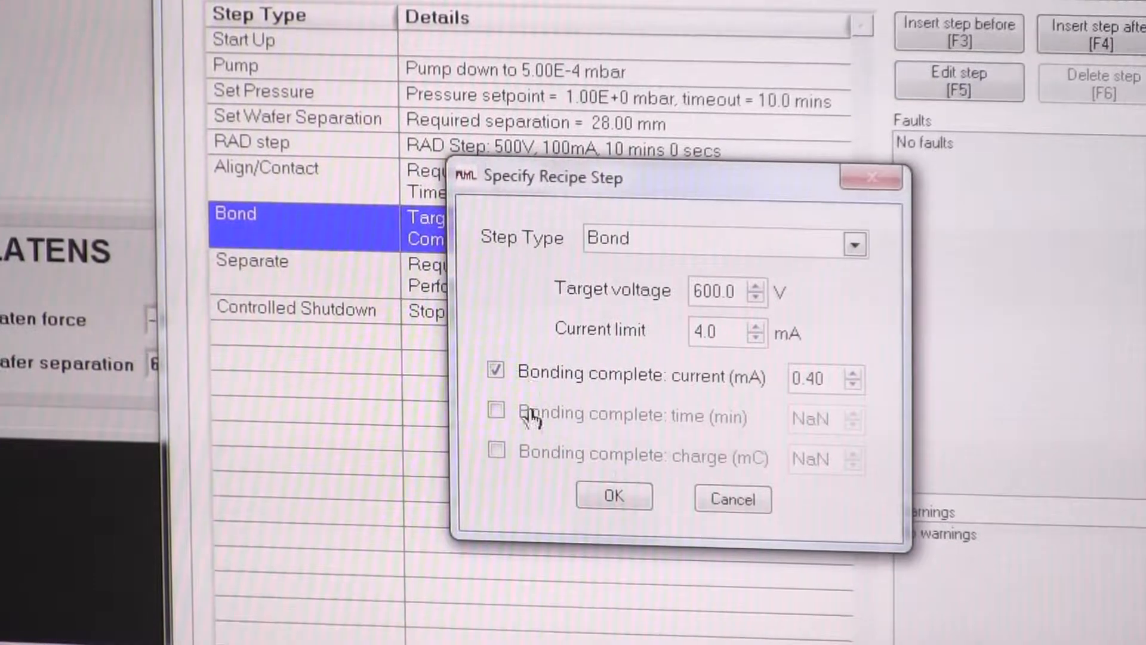
left_click(495, 370)
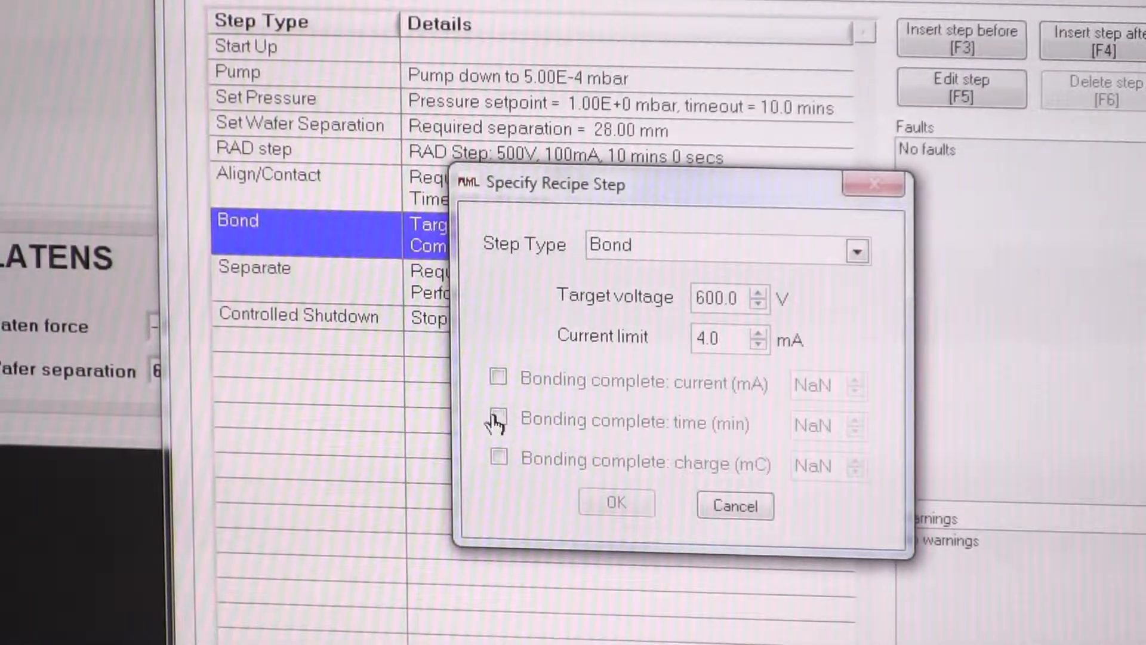
left_click(499, 419)
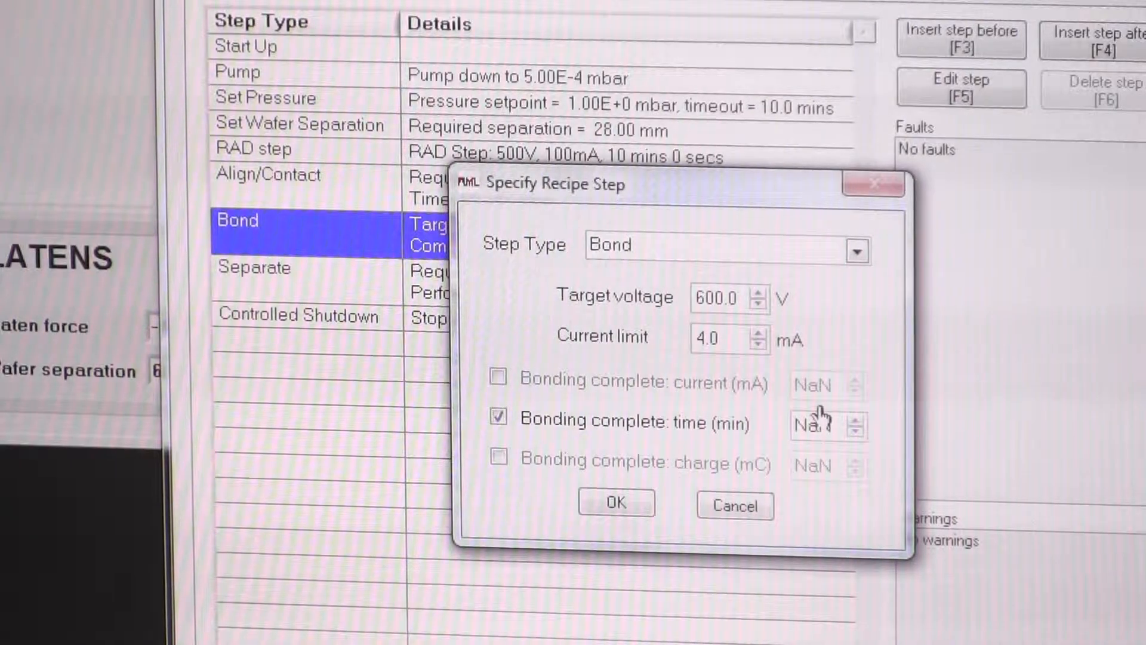
left_click(498, 418)
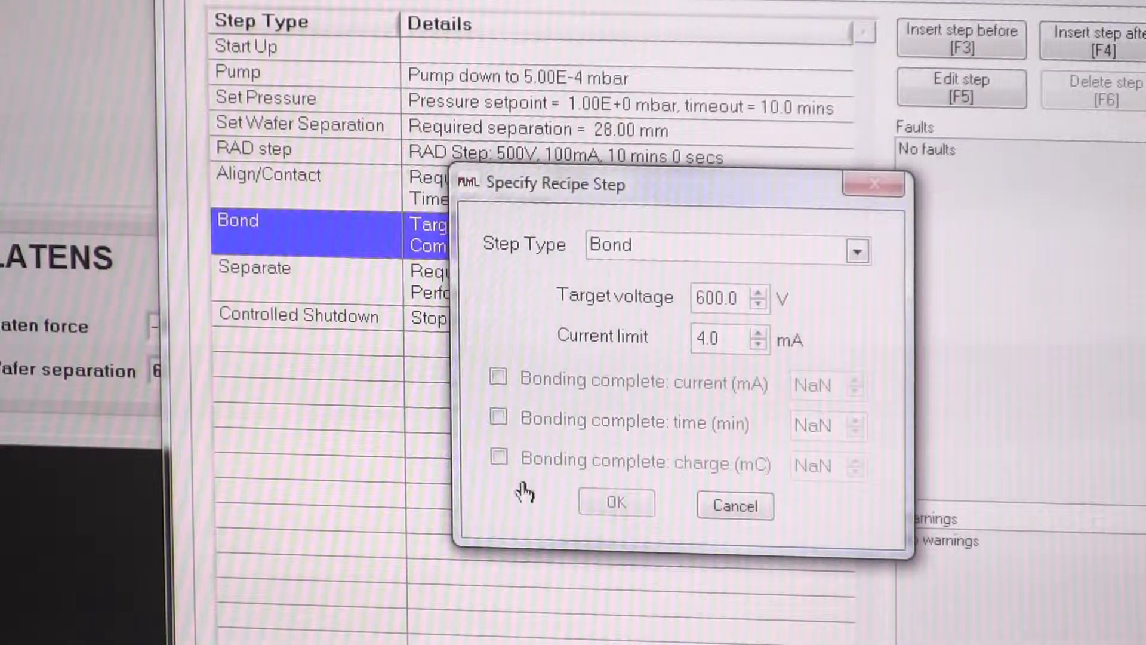
left_click(496, 461)
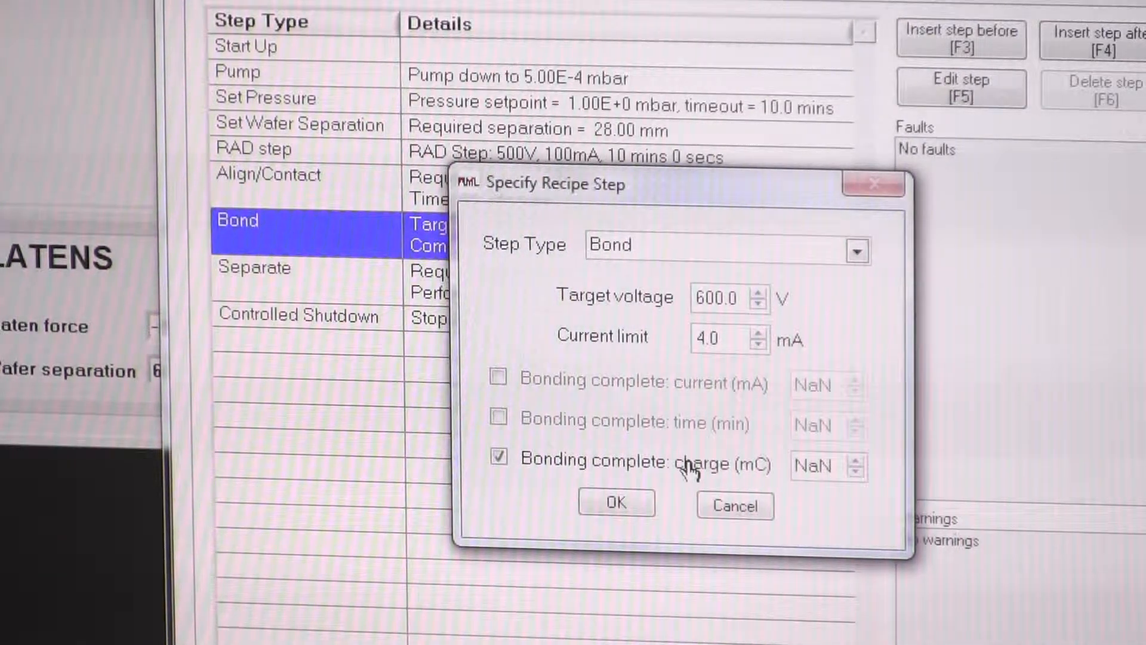
mouse_move(690, 474)
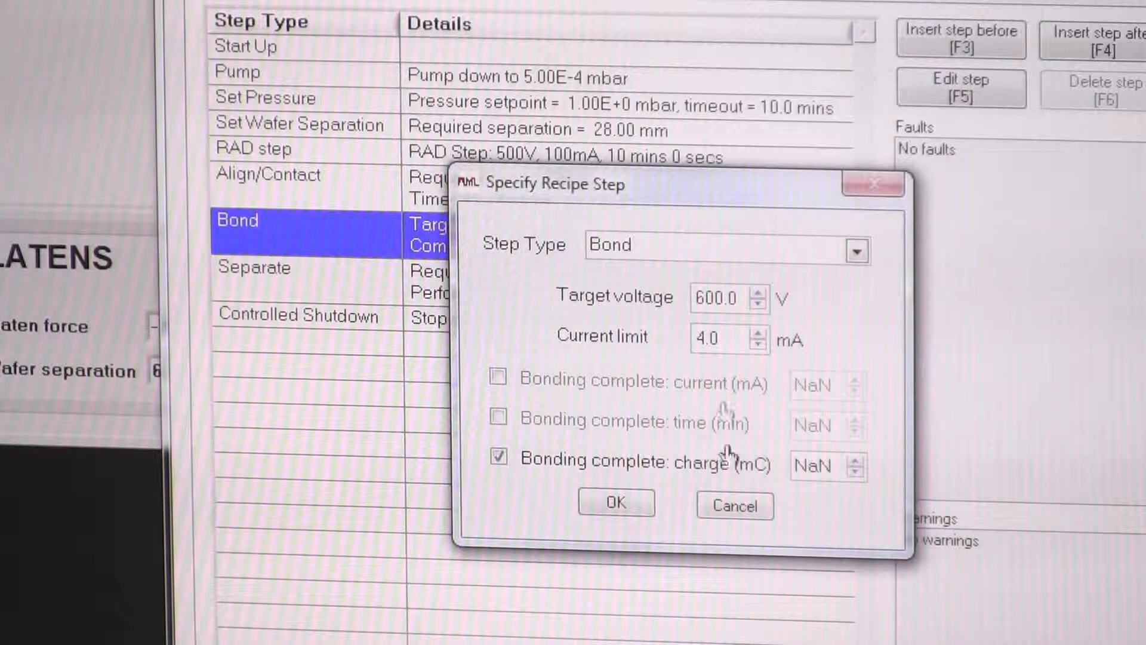
left_click(616, 504)
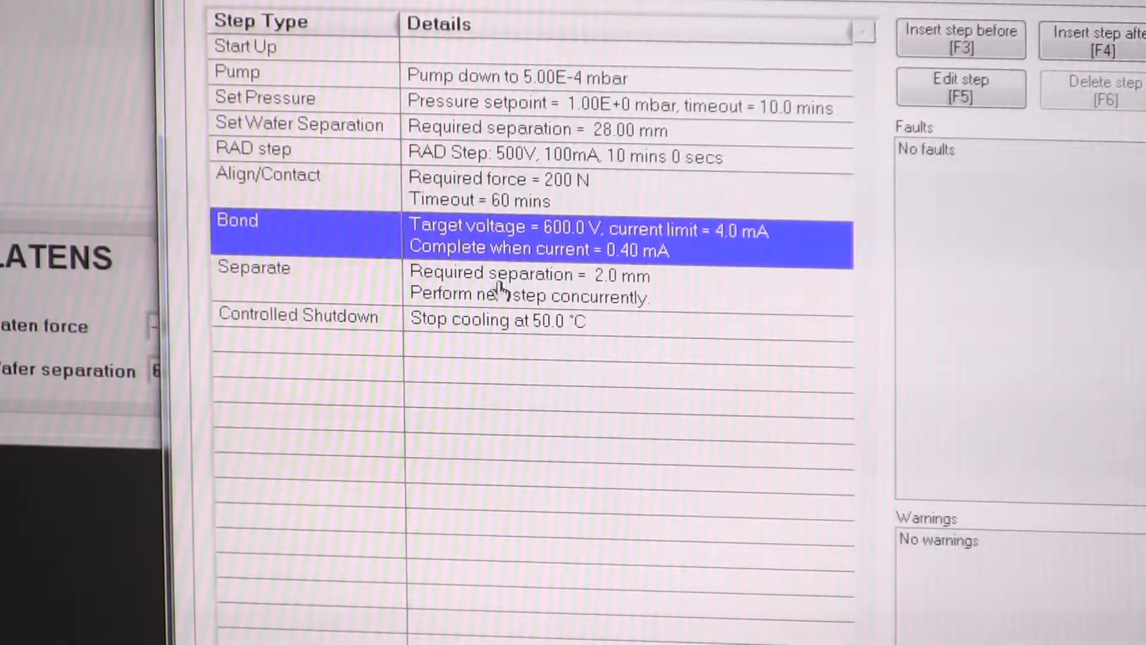
mouse_move(496, 234)
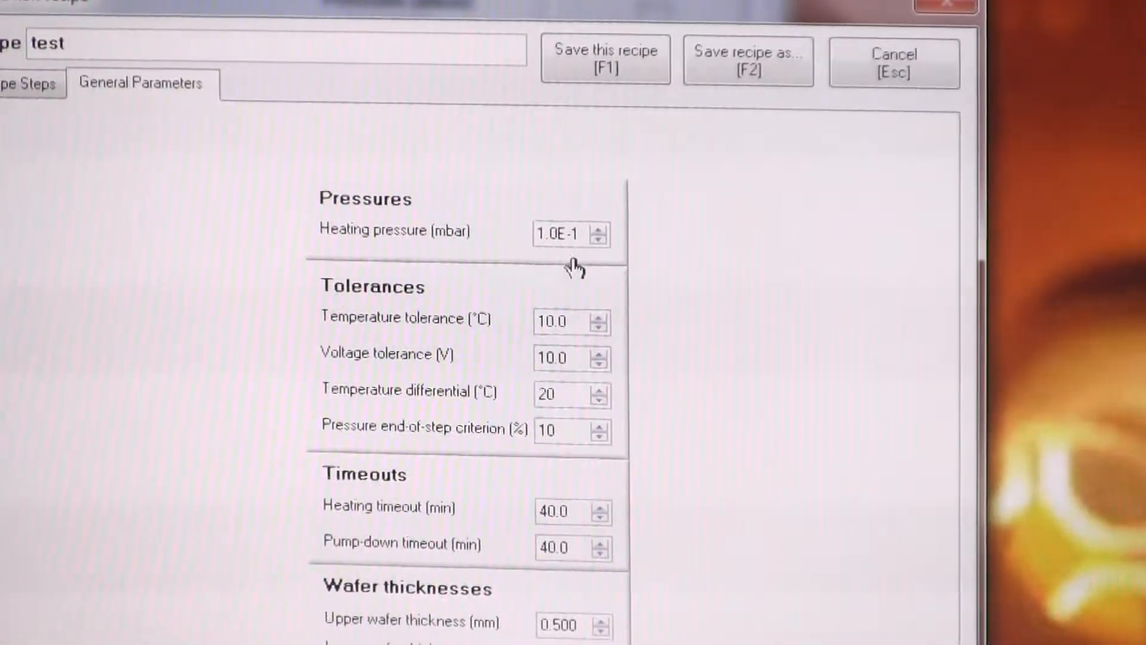
mouse_move(589, 234)
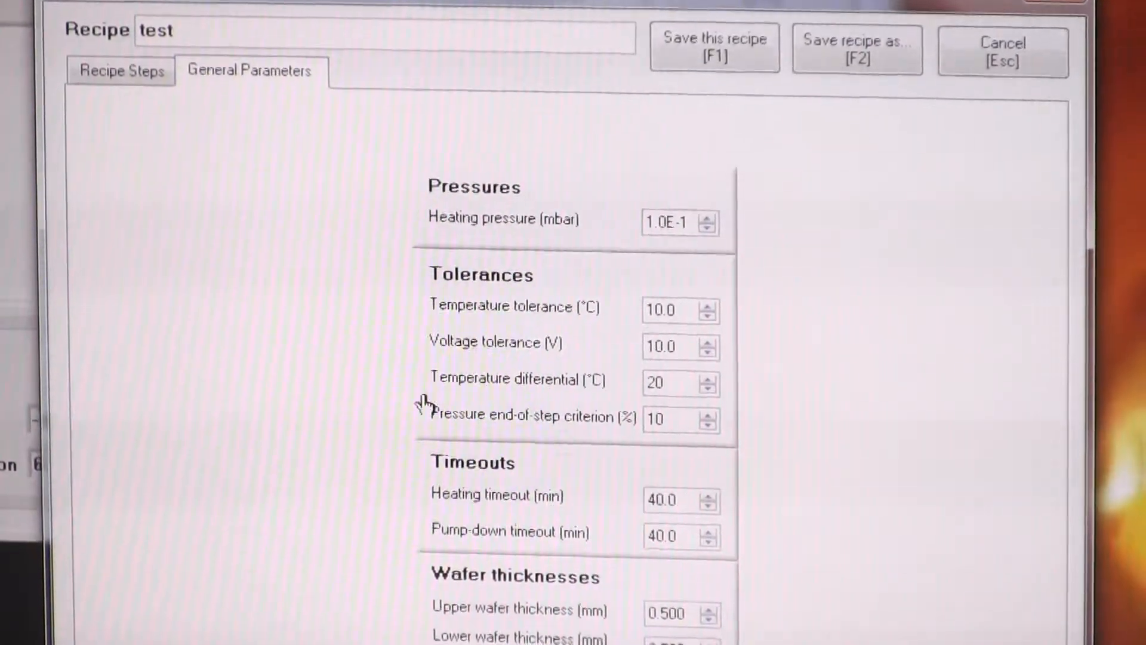
Scroll through the Pressures, Tolerances, Timeouts and Wafer thicknesses fields
scroll("down", 3)
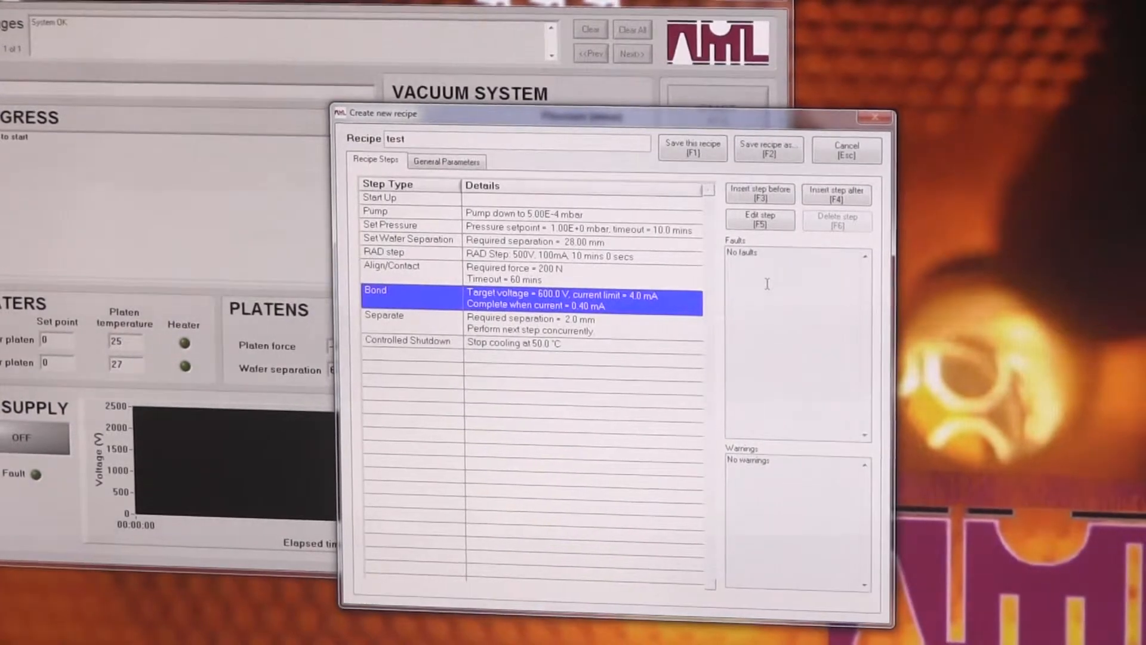
mouse_move(796, 583)
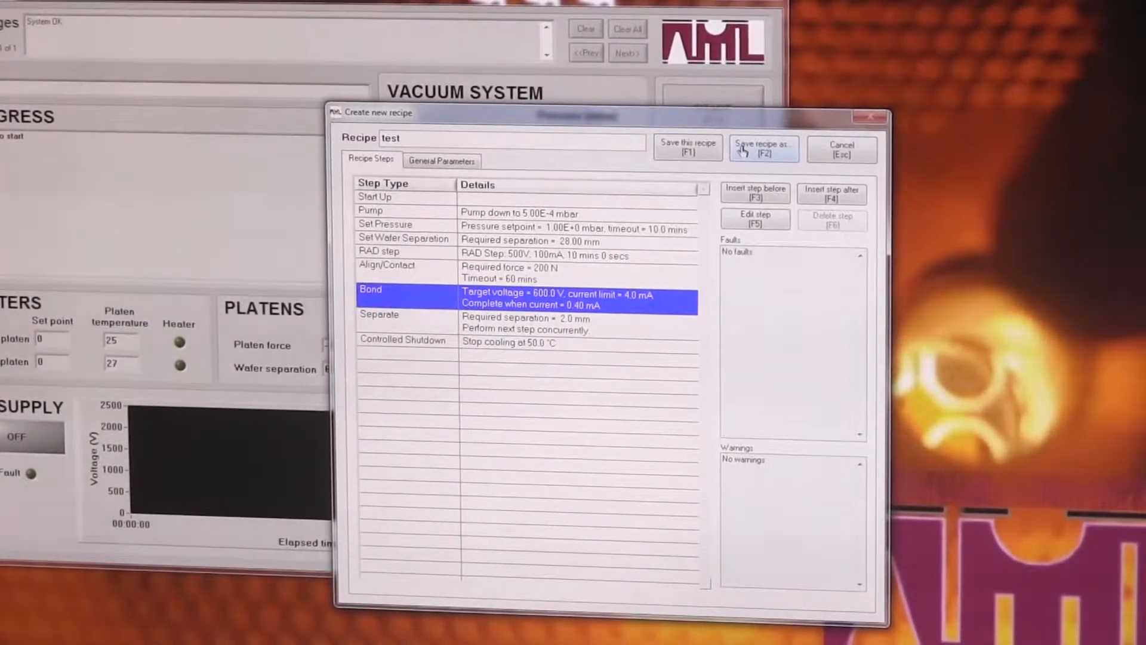
Back out of Save recipe as, then leave the test recipe unsaved
left_click(762, 148)
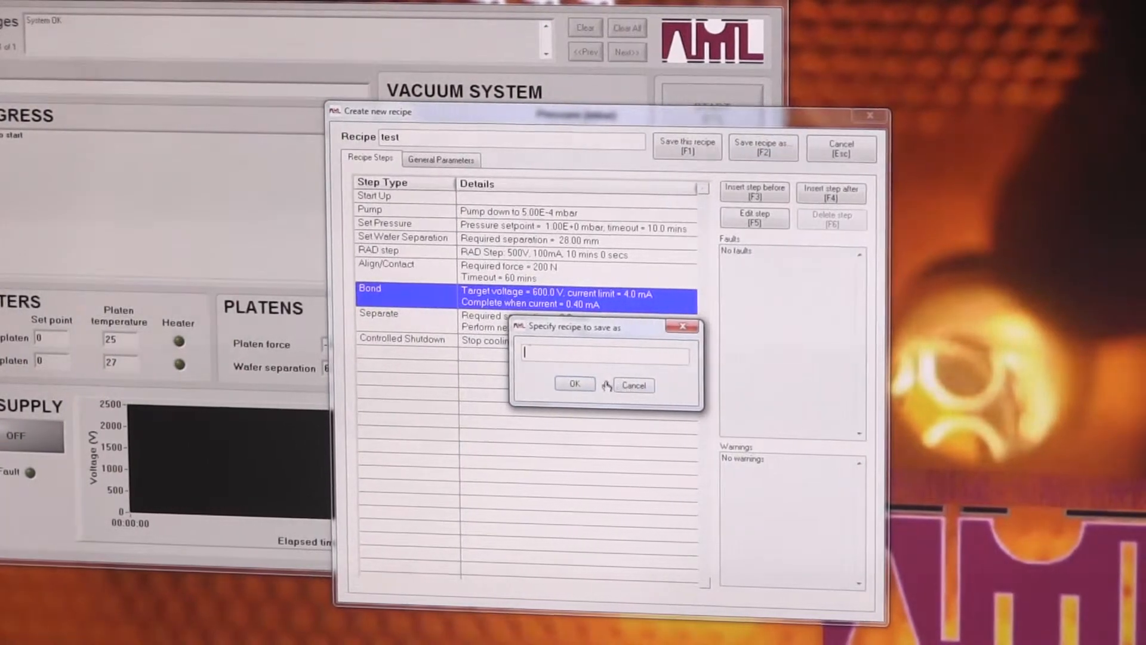
left_click(632, 384)
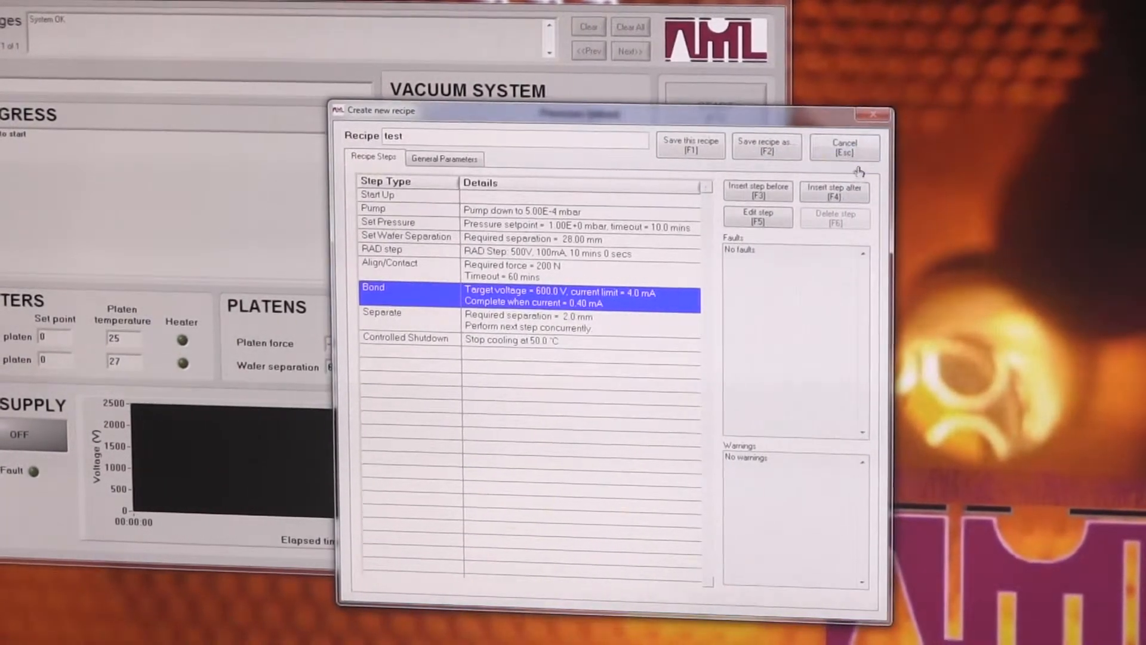
left_click(843, 148)
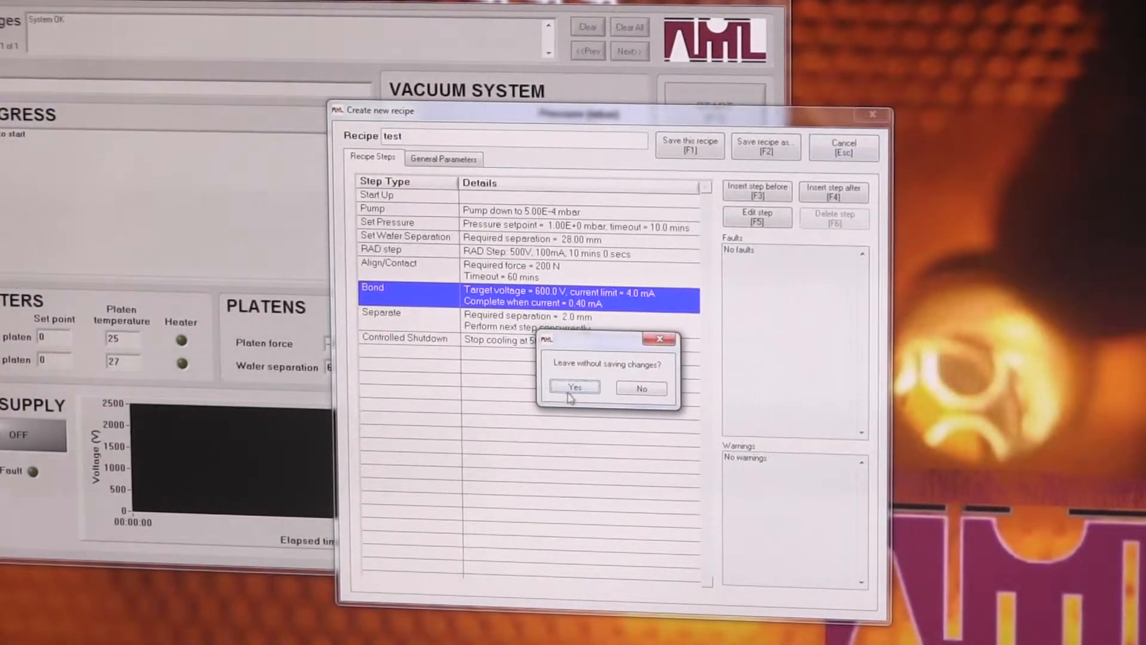
left_click(574, 388)
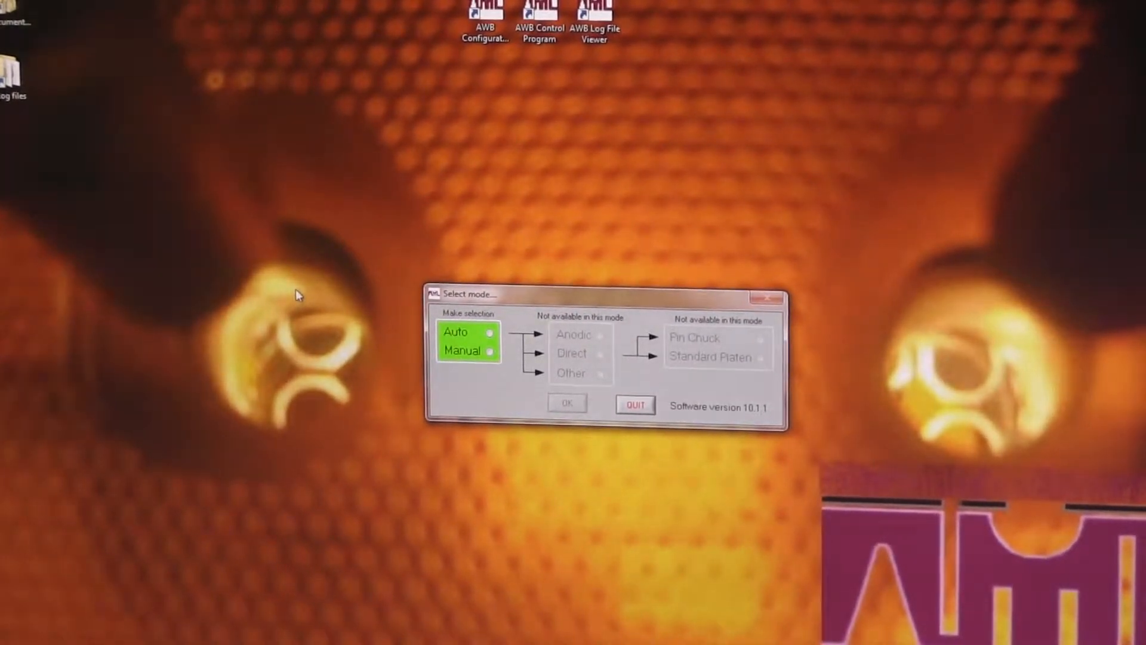
Dismiss the Select mode dialog and return to the main control screen
left_click(635, 404)
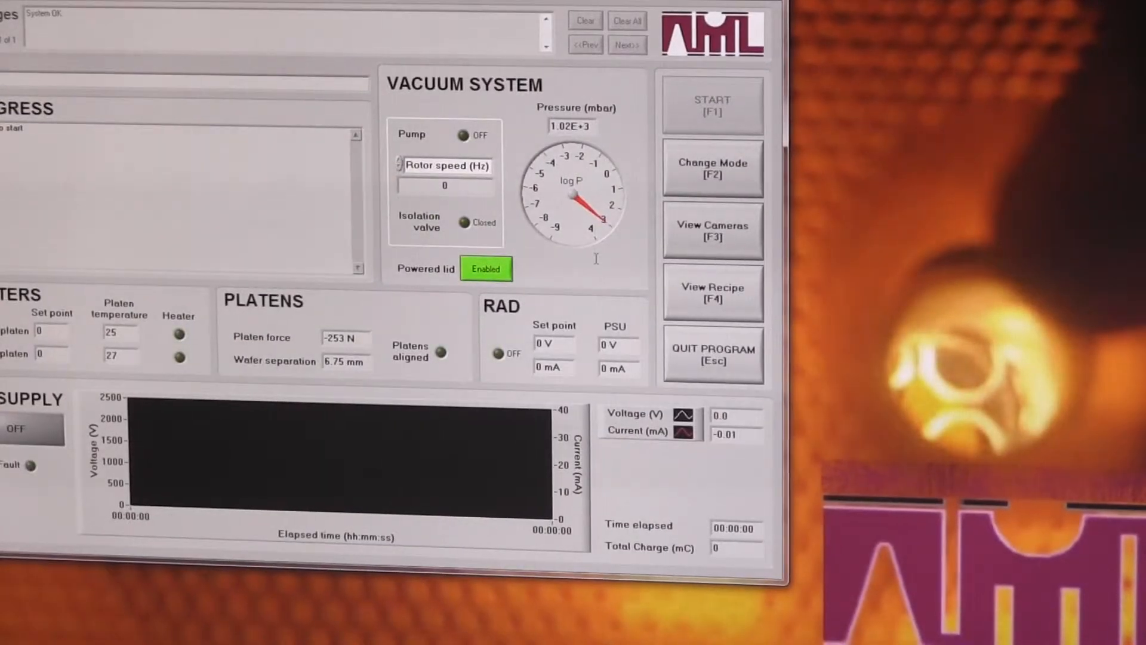
left_click(712, 353)
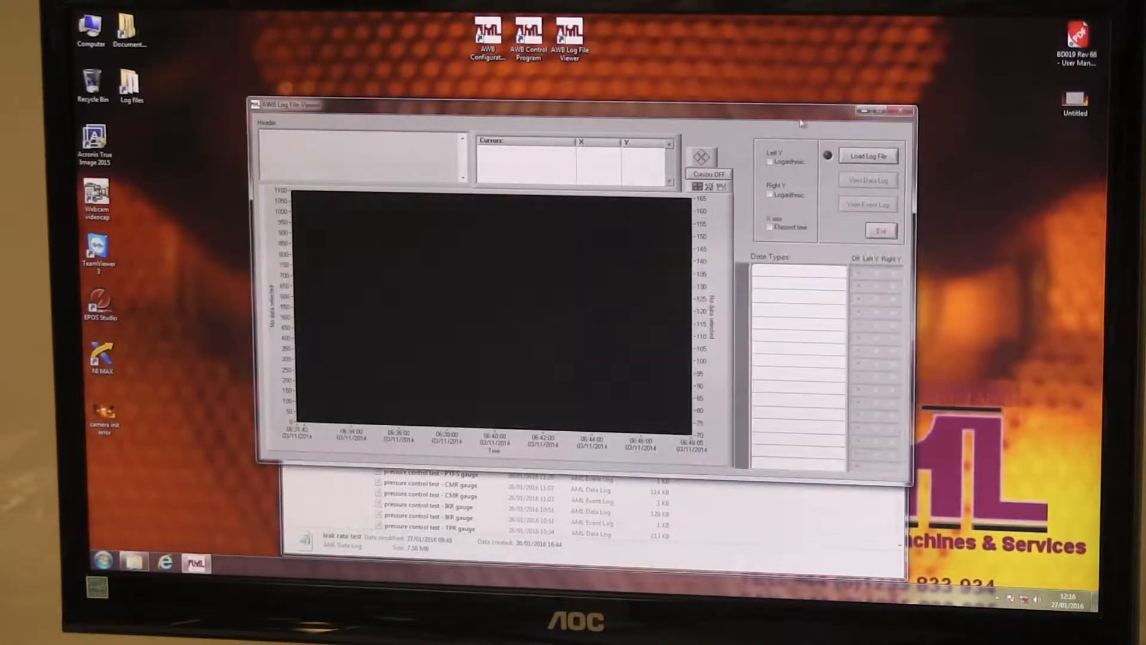
Load leak rate test.dlog and plot Control pressure (mbar) on the Left Y axis
left_click(867, 156)
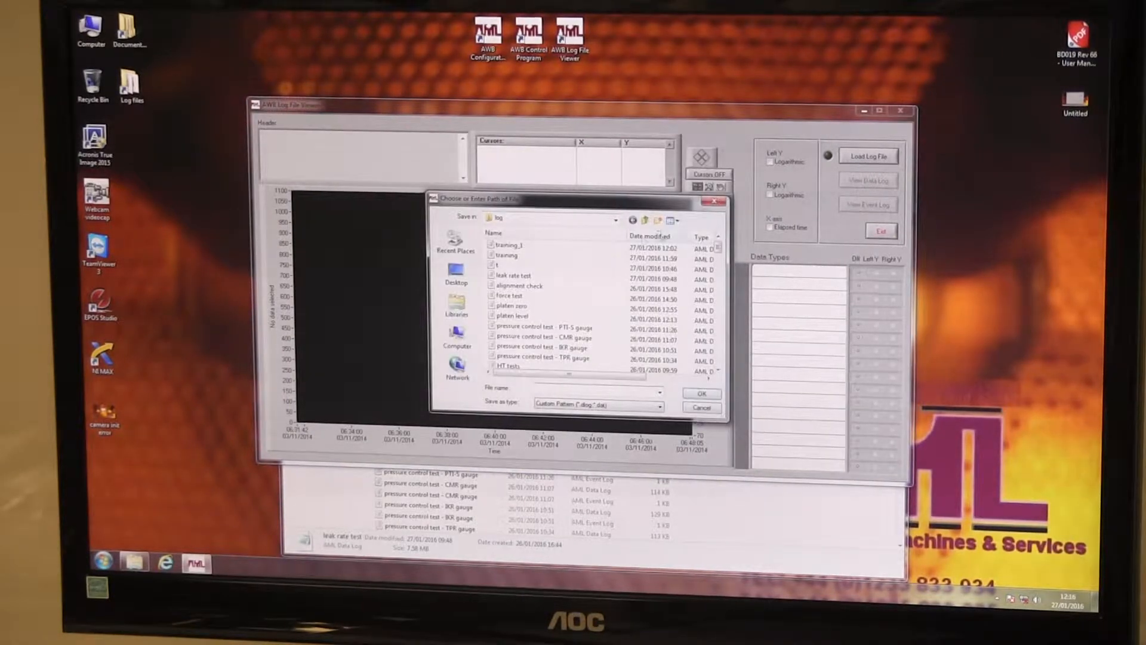
left_click(512, 274)
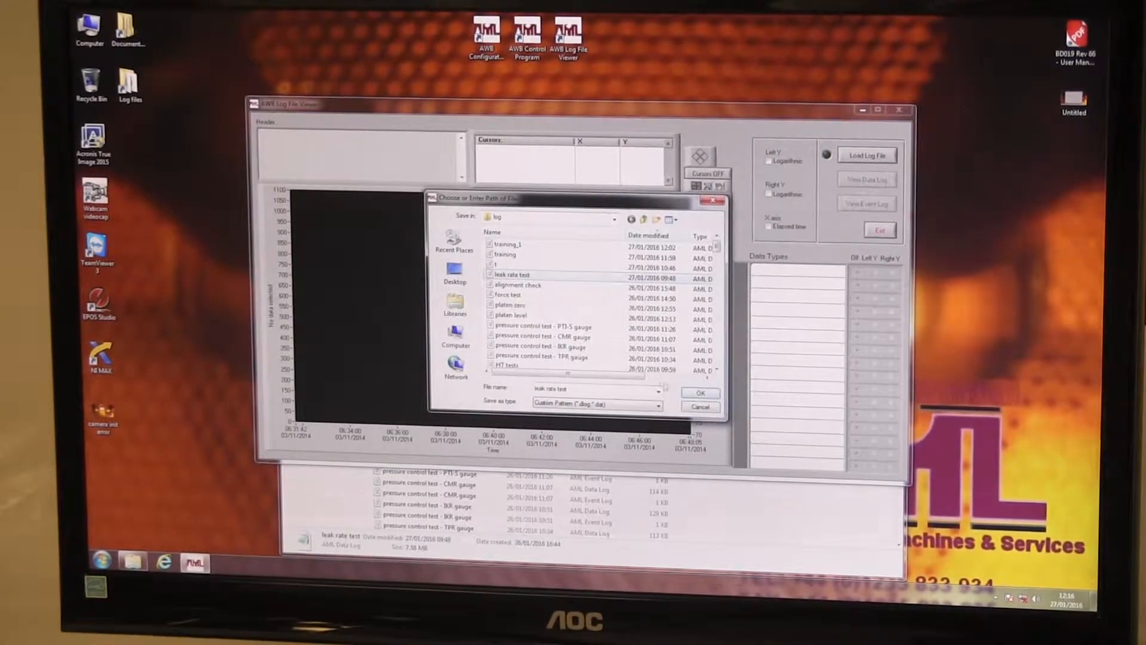
left_click(699, 392)
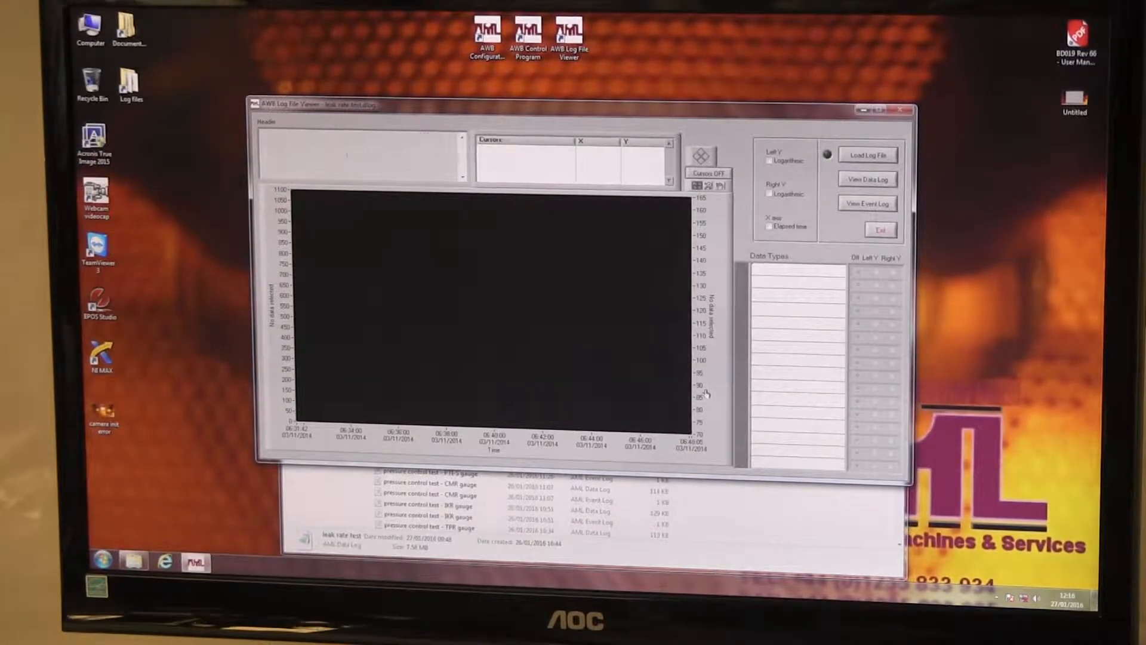
left_click(866, 154)
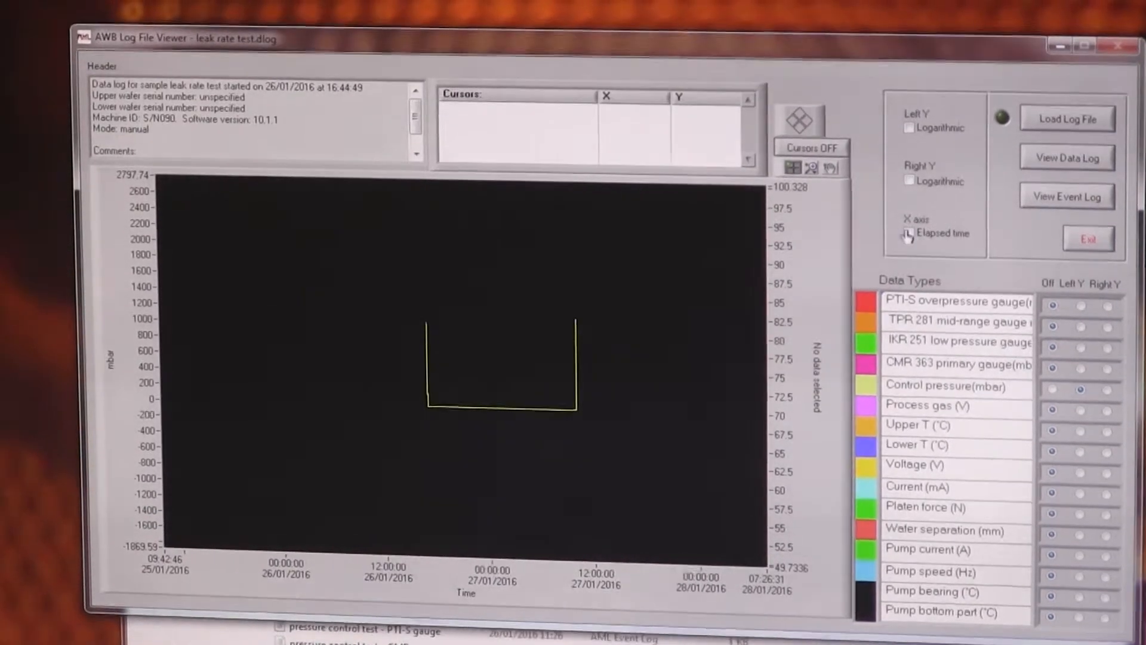
Show the X axis as elapsed seconds, restore date and time, then exit the viewer
left_click(908, 234)
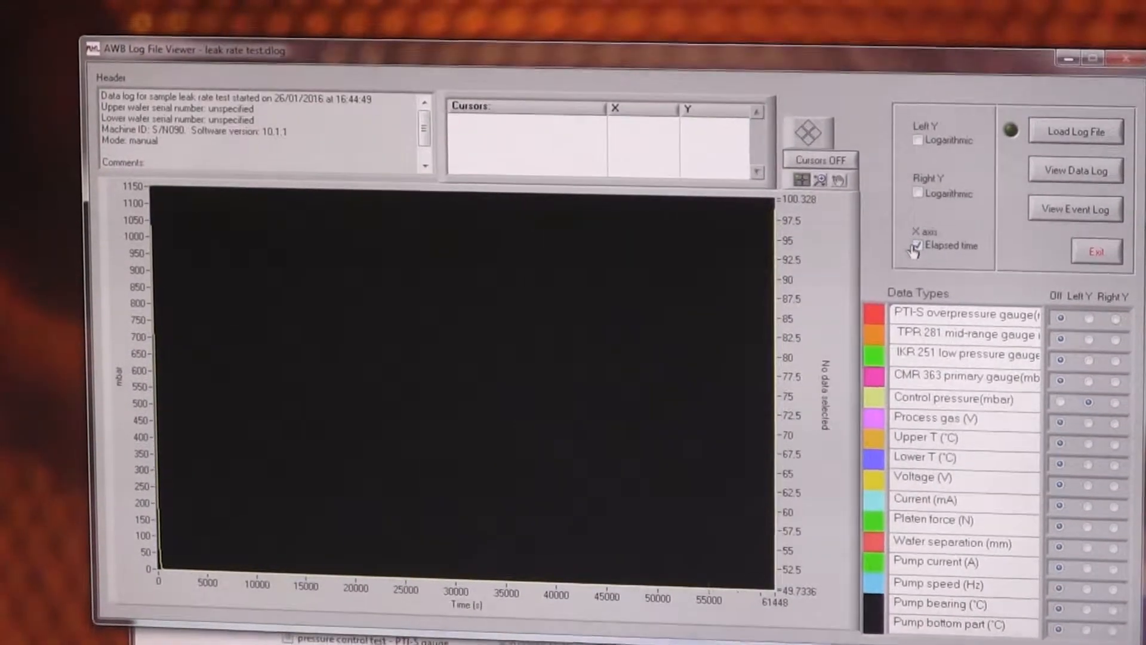
left_click(917, 246)
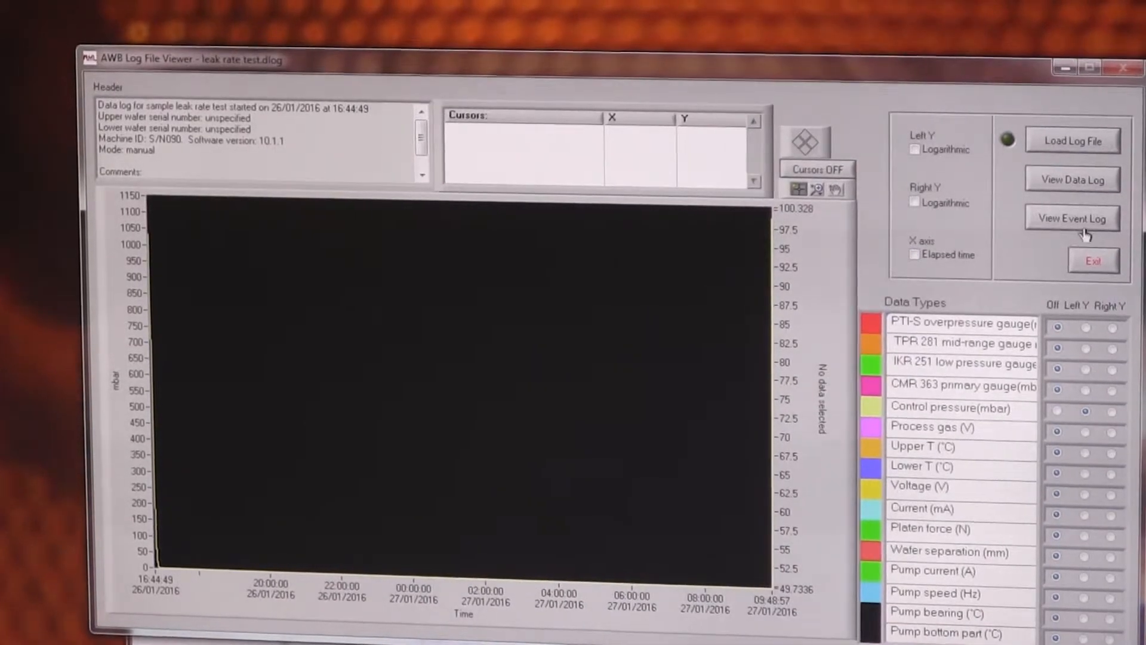
left_click(1072, 217)
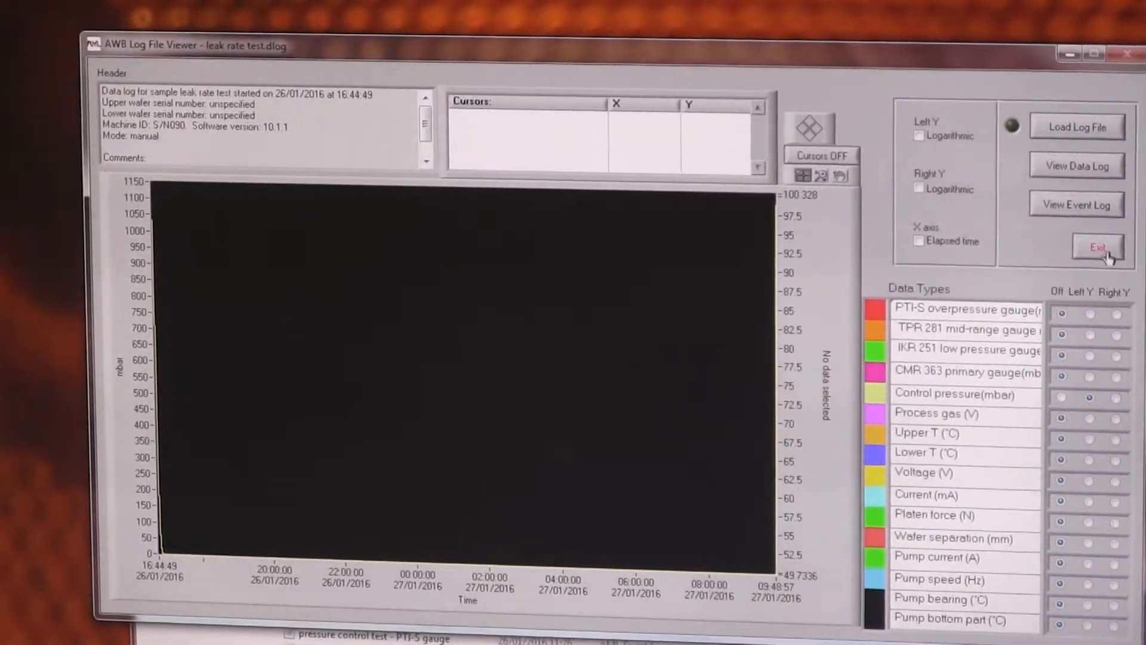
left_click(1099, 246)
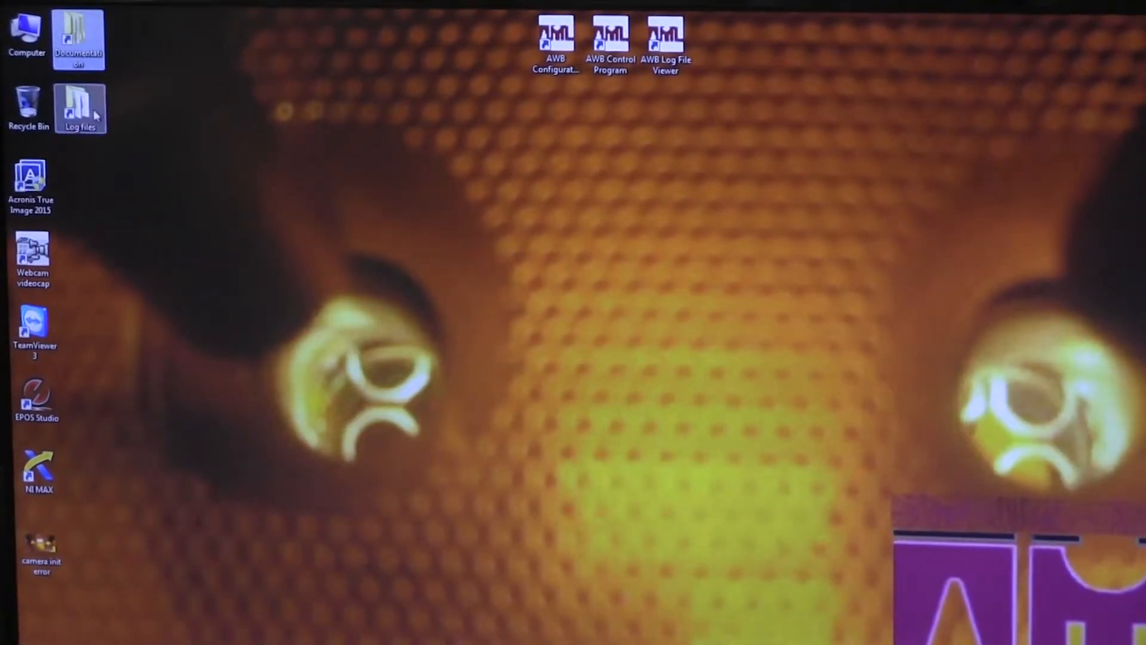
Open the Log files desktop shortcut to list C:\AWB\log in Explorer
double_click(79, 100)
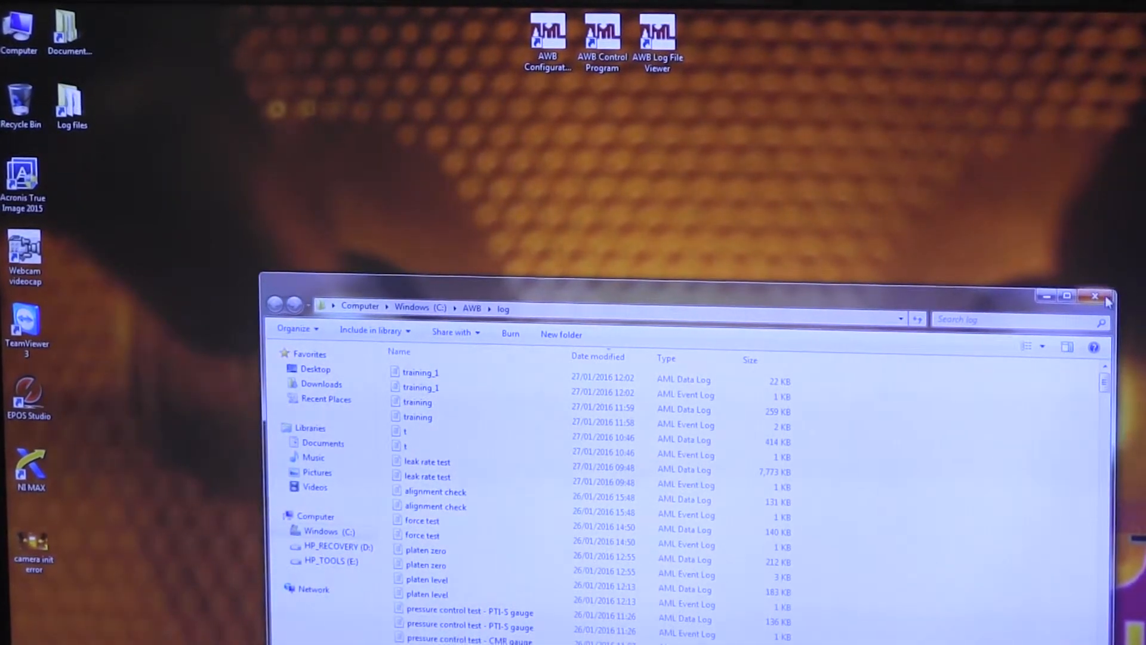